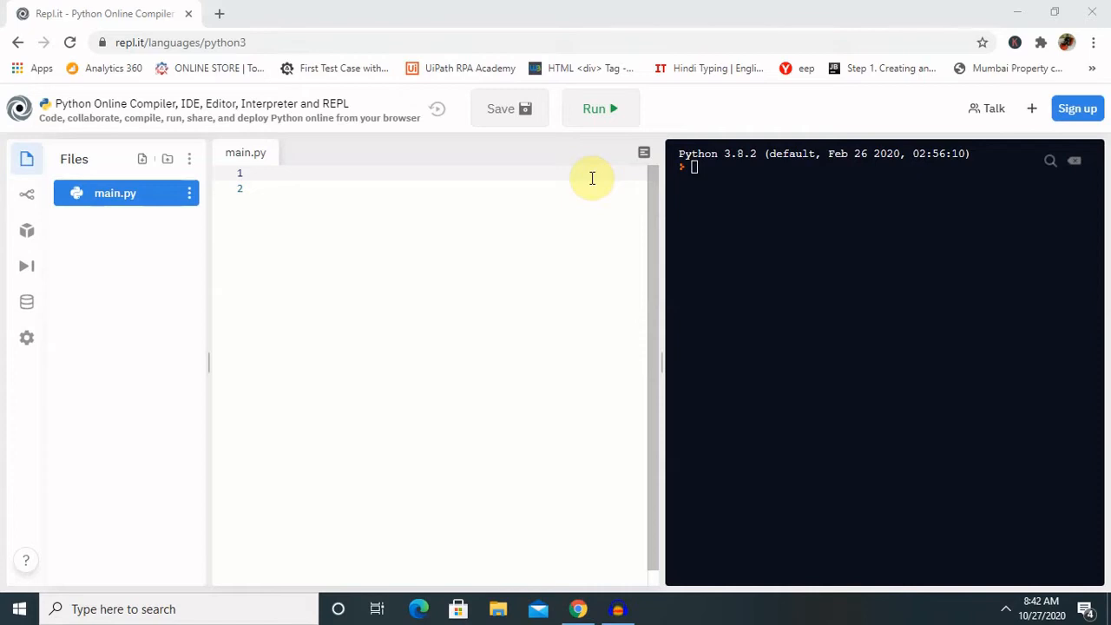
mouse_move(365, 218)
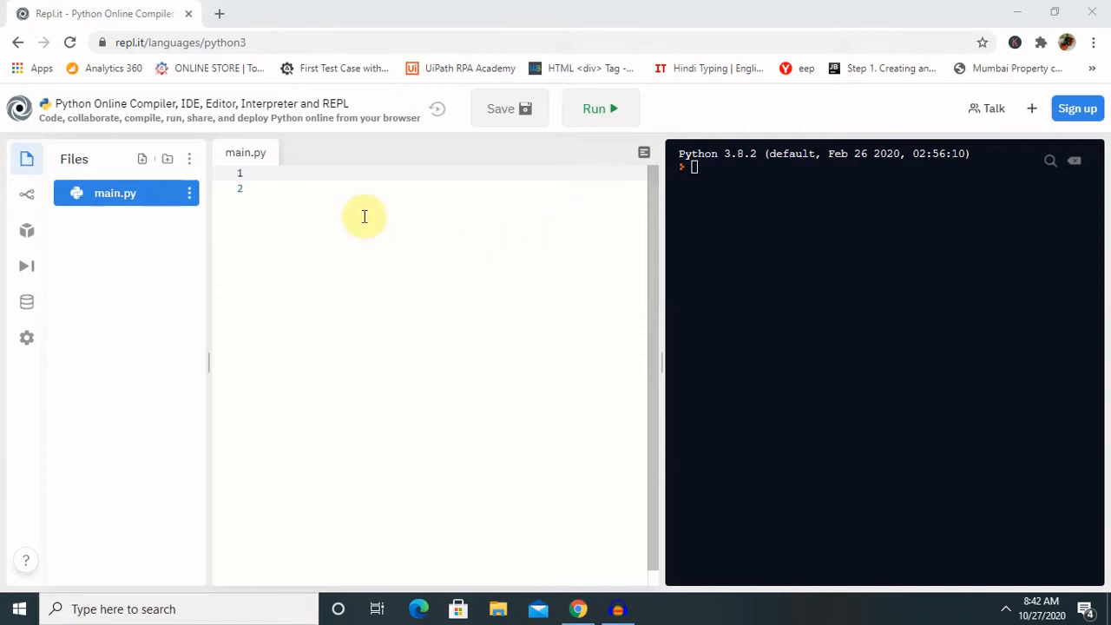
- Write triple = lambda a: a *2 on line 1, retyping after a mistyped word
left_click(278, 173)
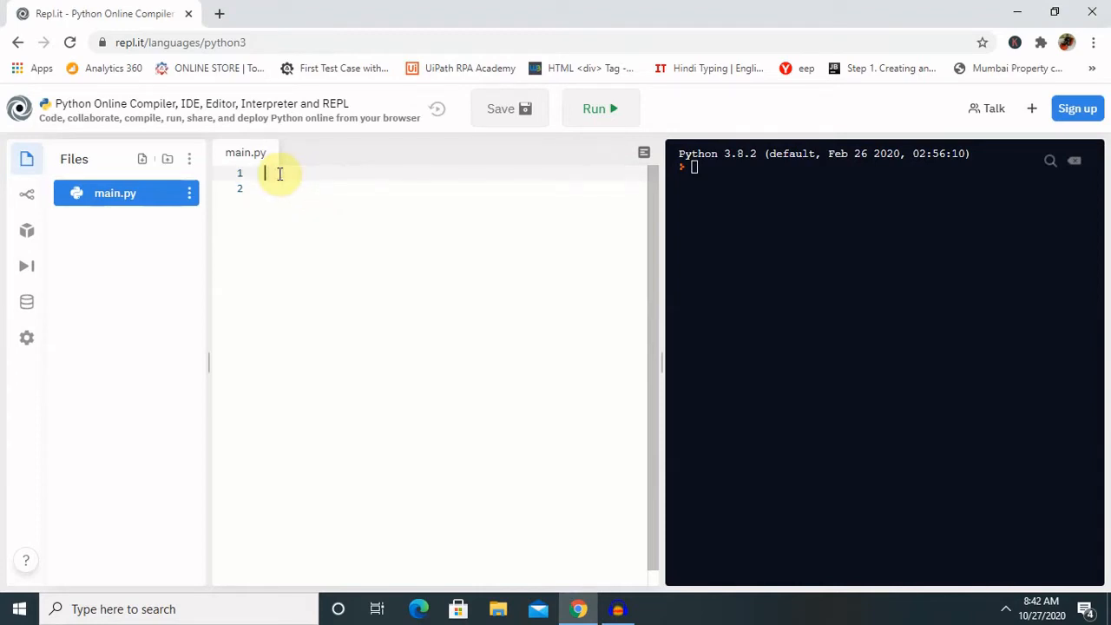
type("single")
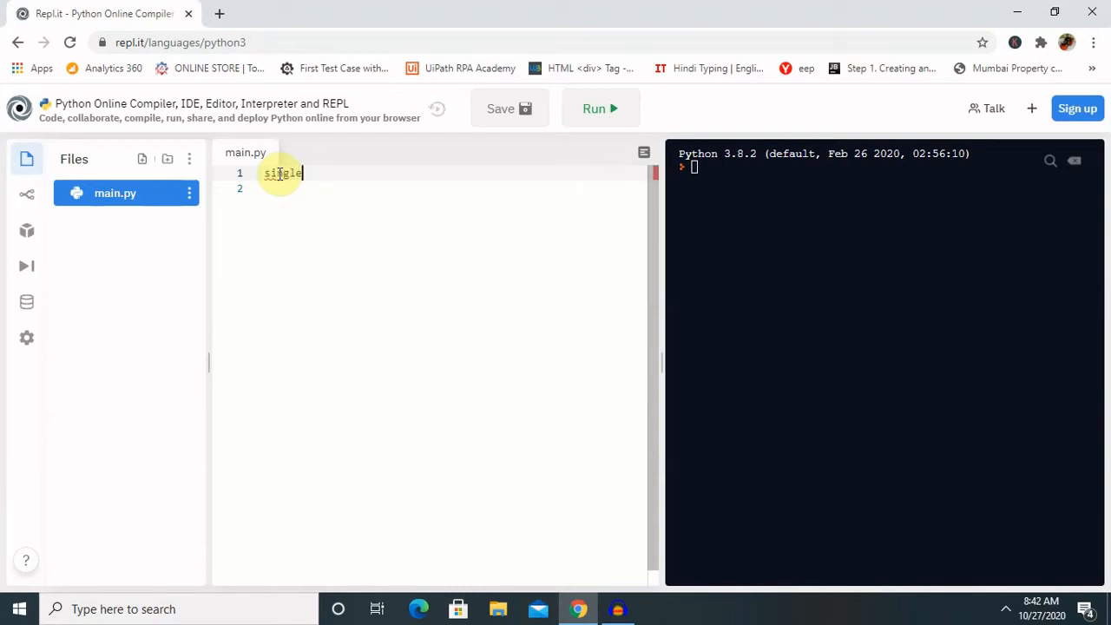
key("Backspace")
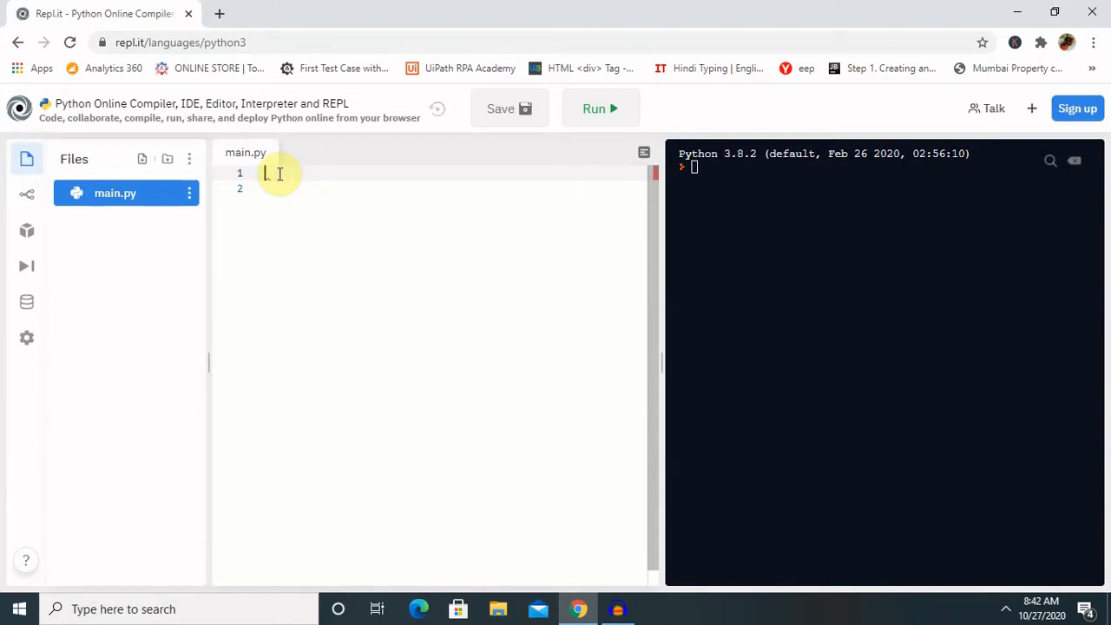
type("triple = la")
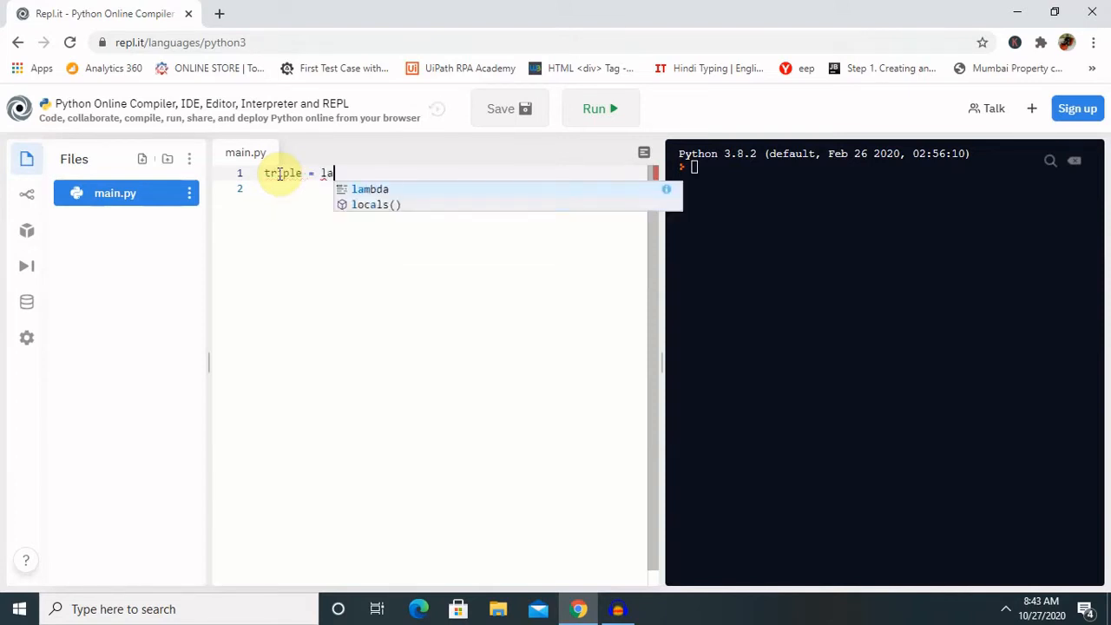
type("mbda")
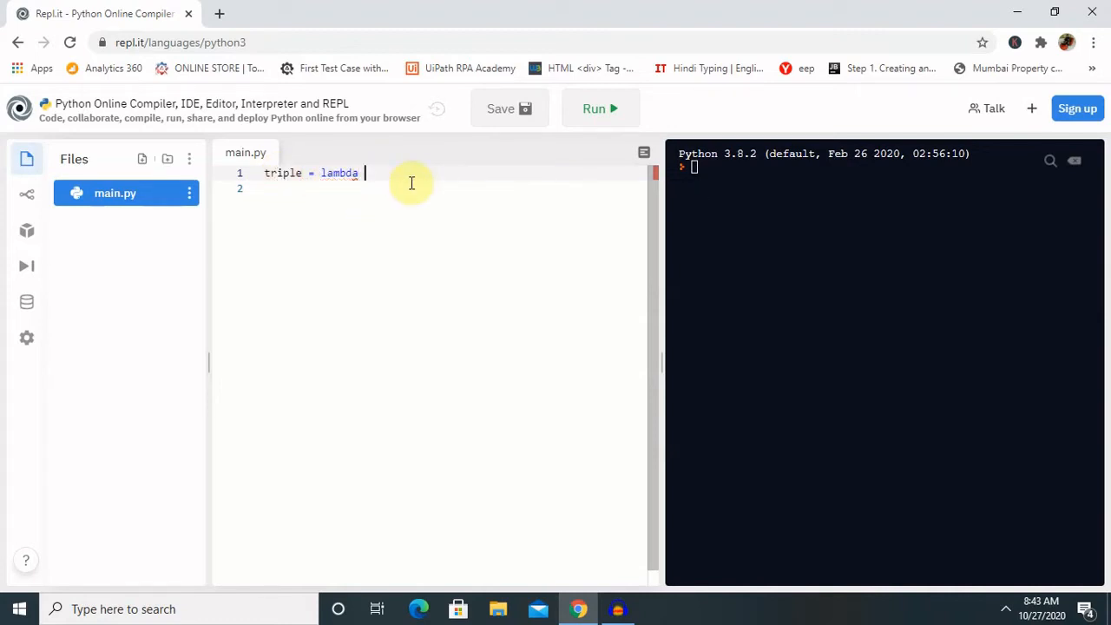
type("g")
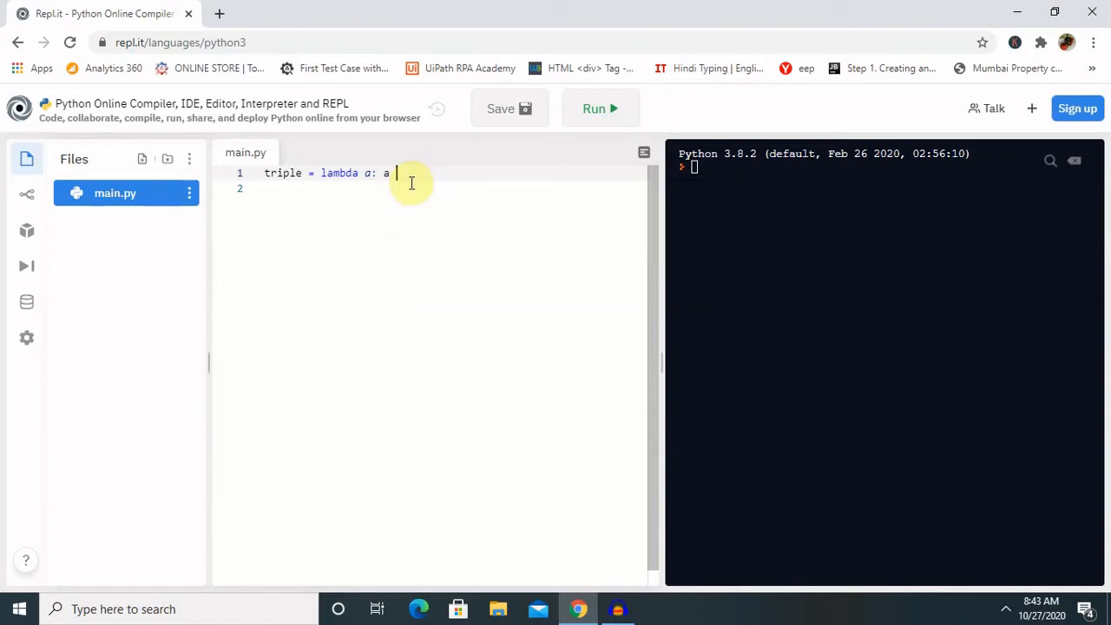
type("*")
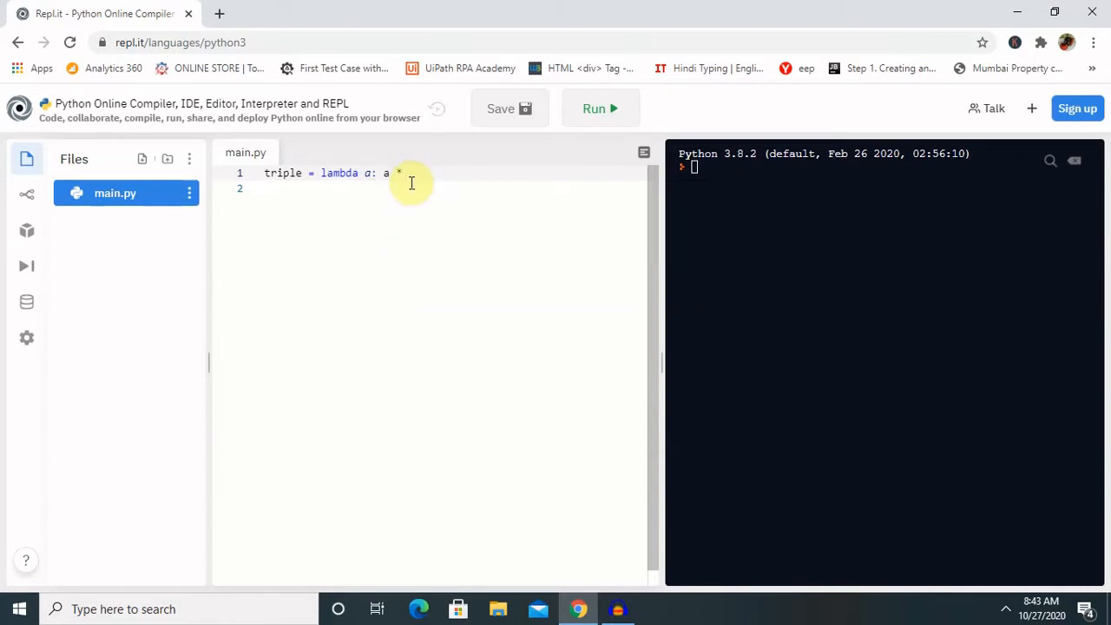
type("2")
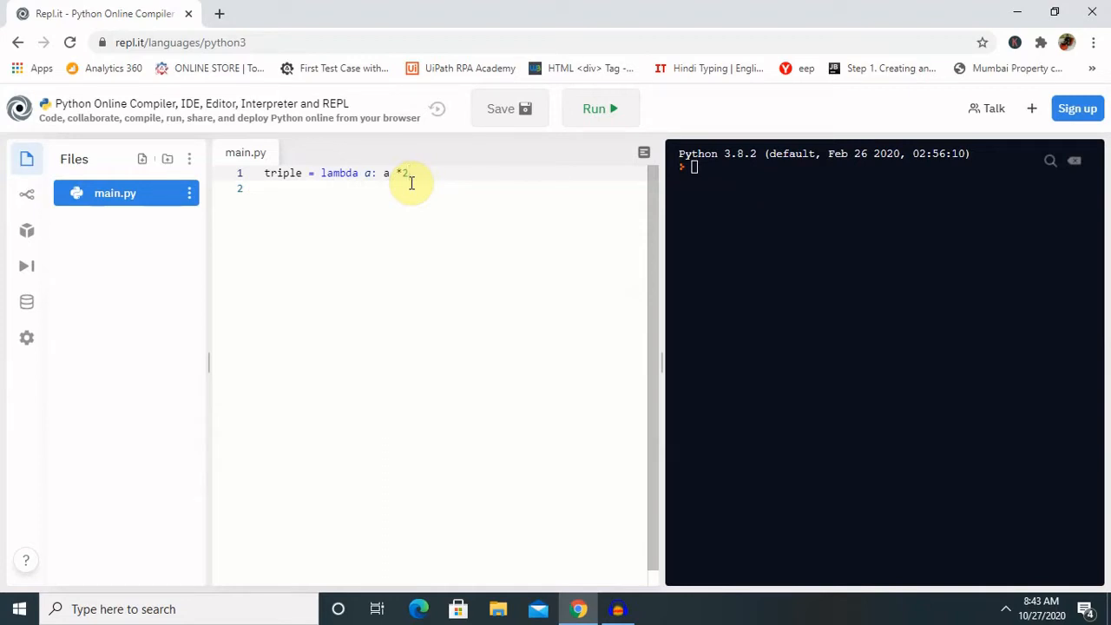
- Add print(triple(7)) on the line below the lambda
key("Enter")
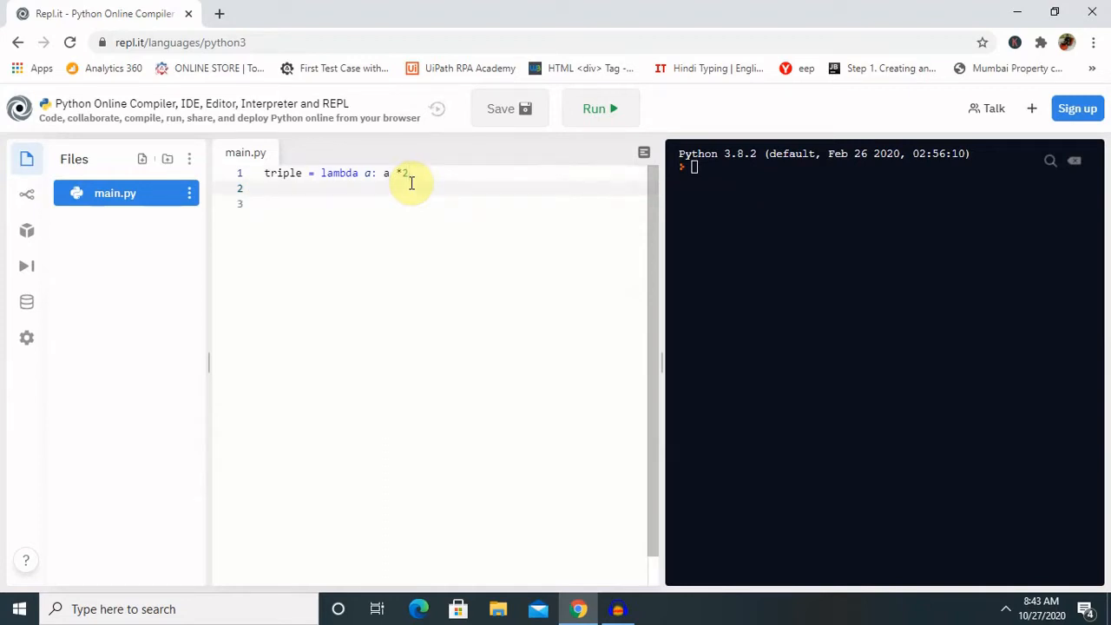
type("print")
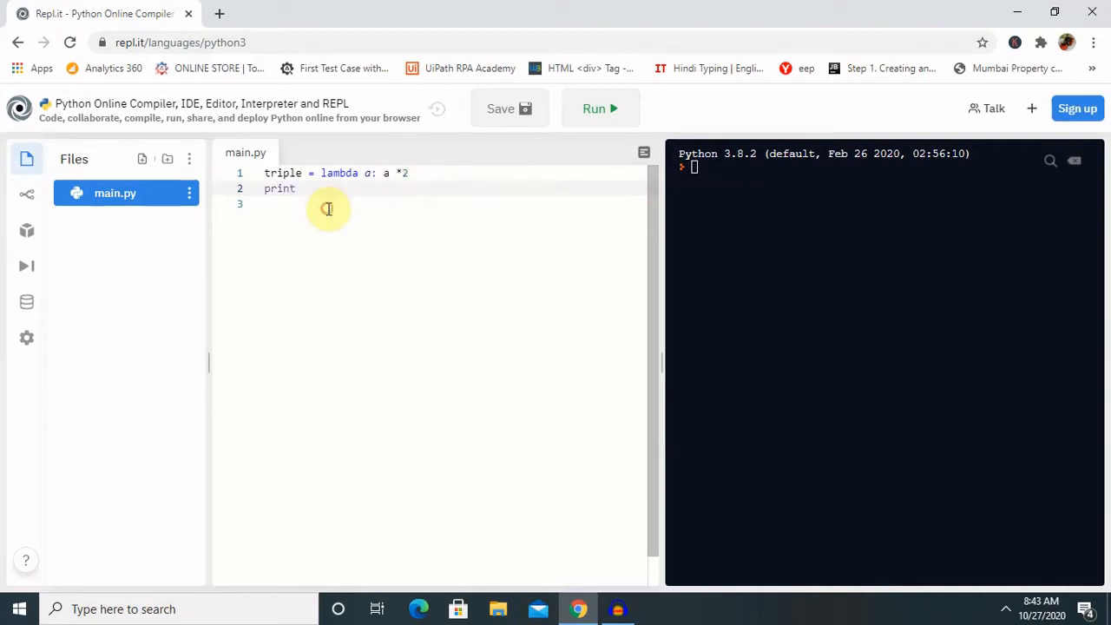
type("()")
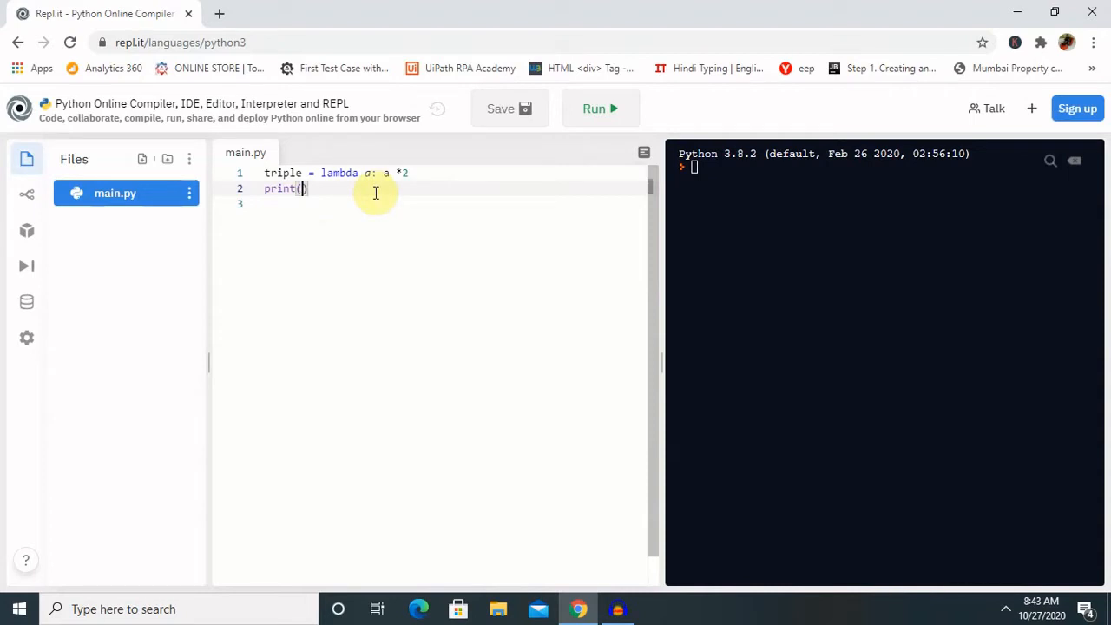
type("t")
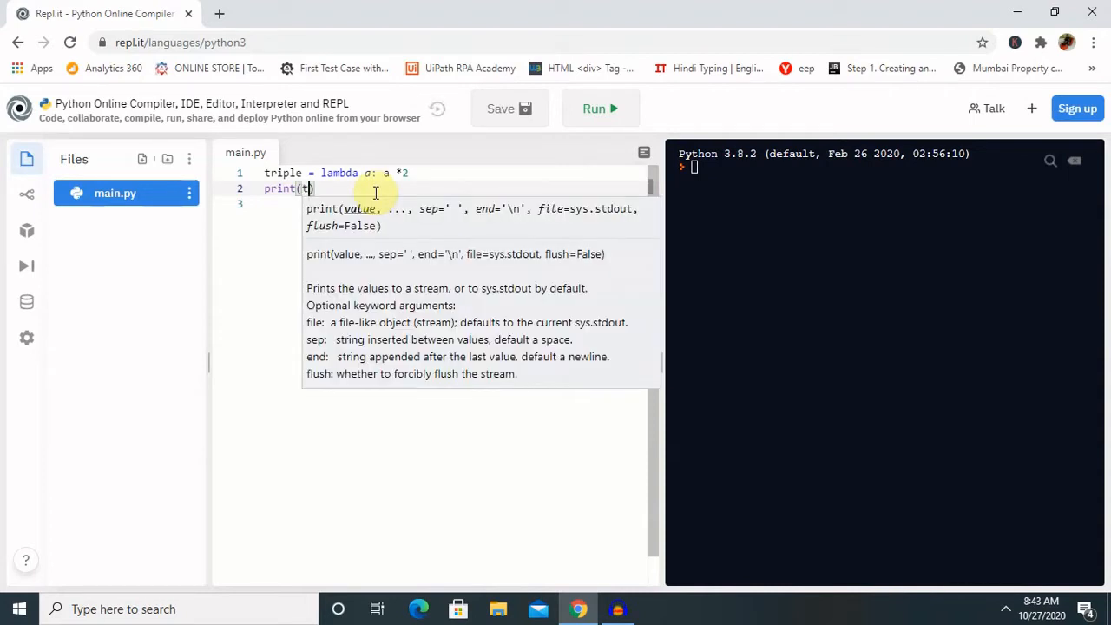
type("riple(")
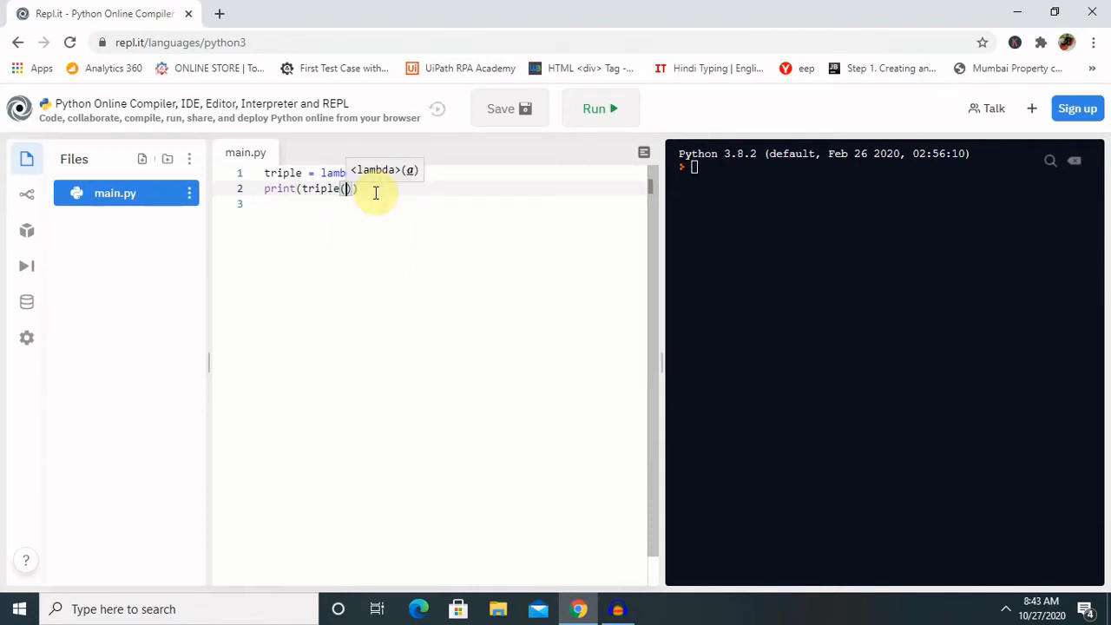
type("7")
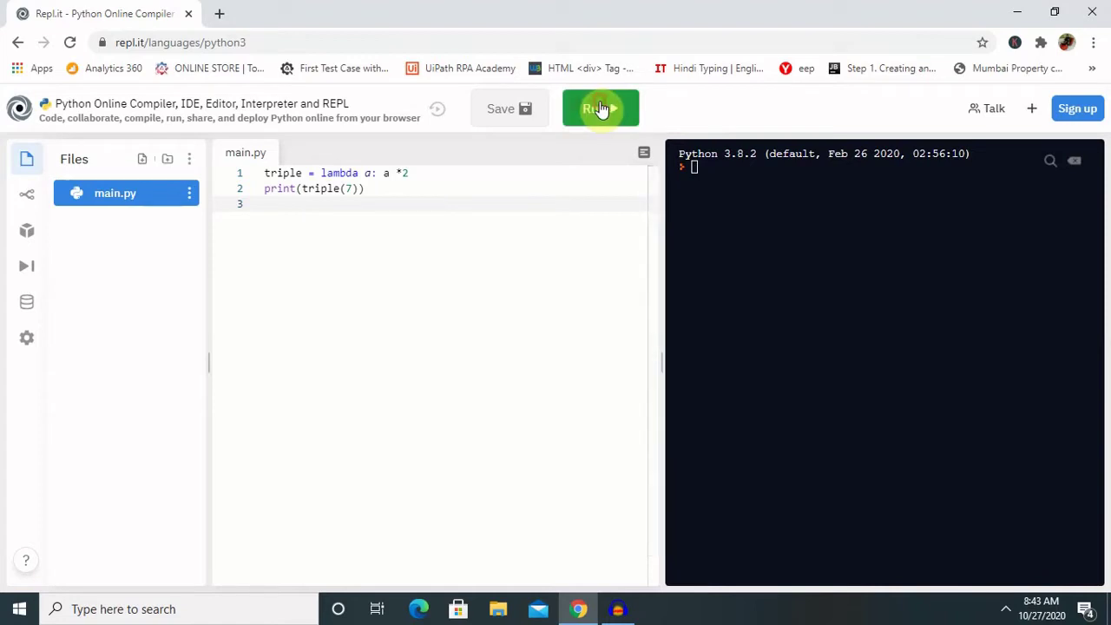
- Run main.py to print 14, then rerun with the multiplier changed to 3 to get 21
left_click(601, 107)
type("3")
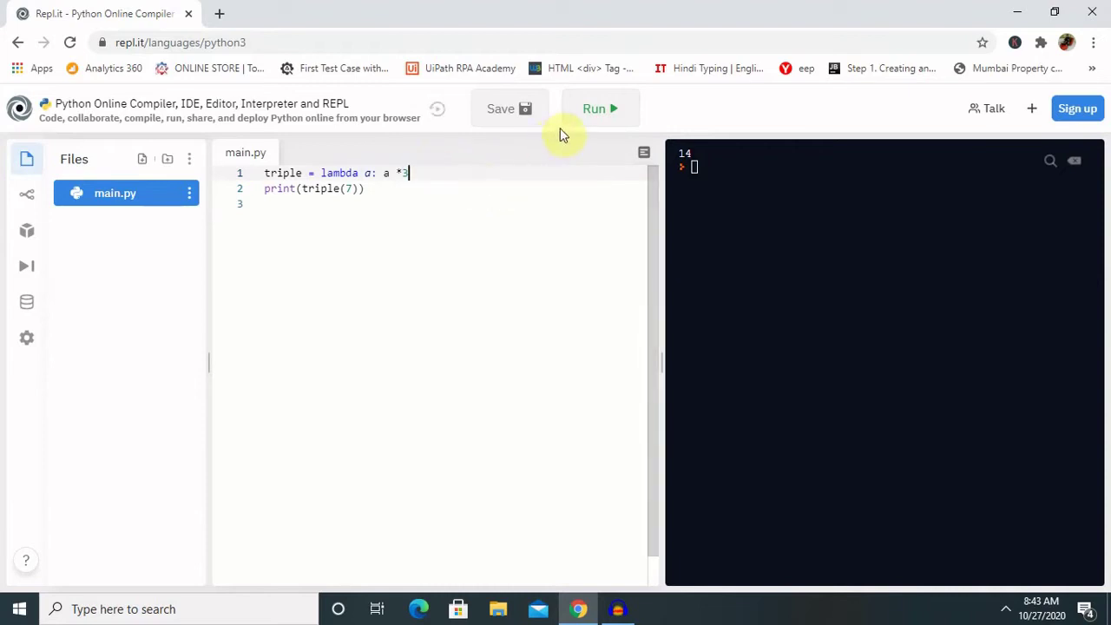
left_click(601, 108)
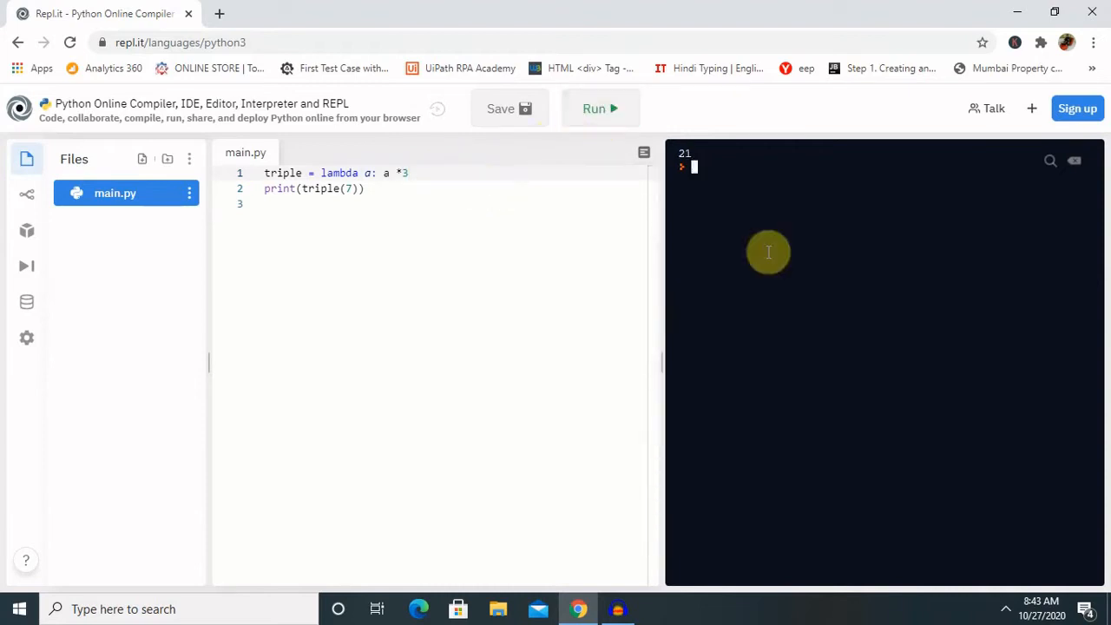
mouse_move(794, 306)
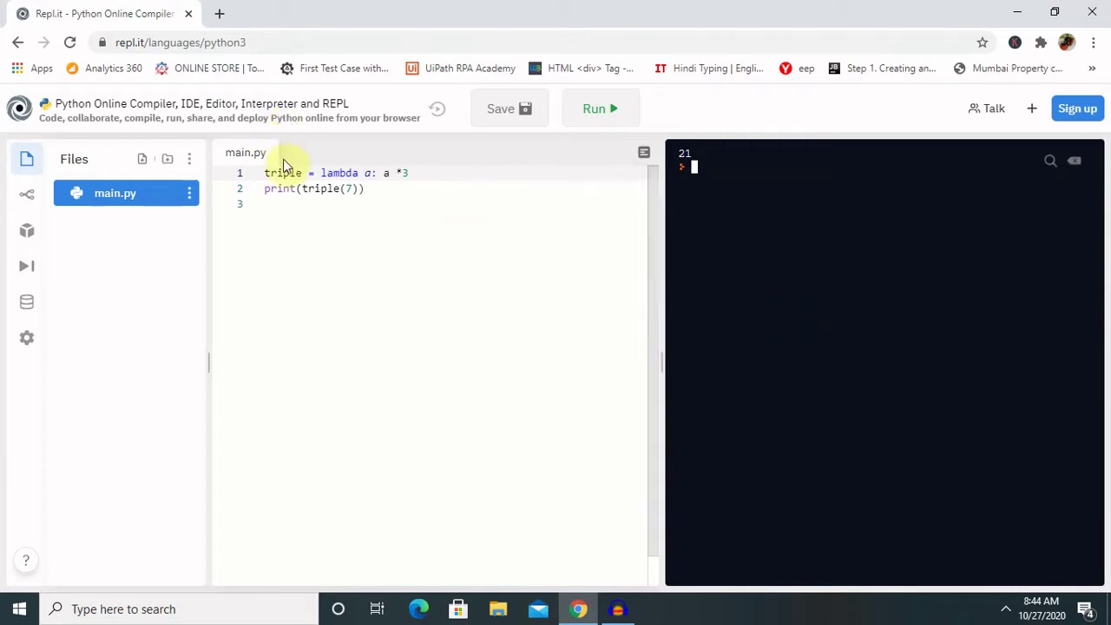
mouse_move(323, 174)
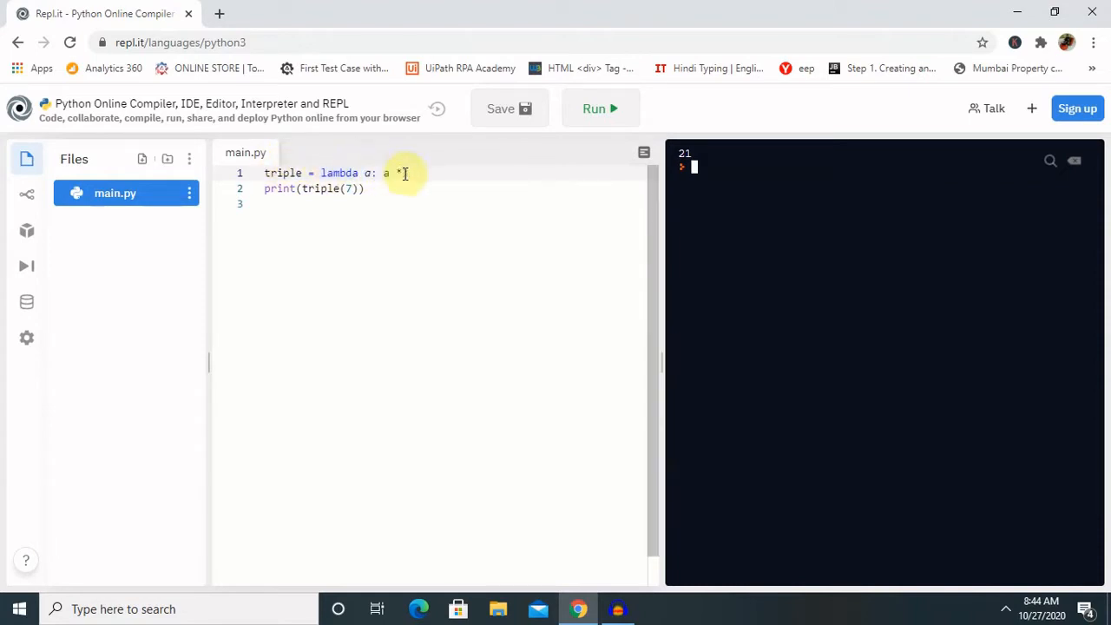
type("3")
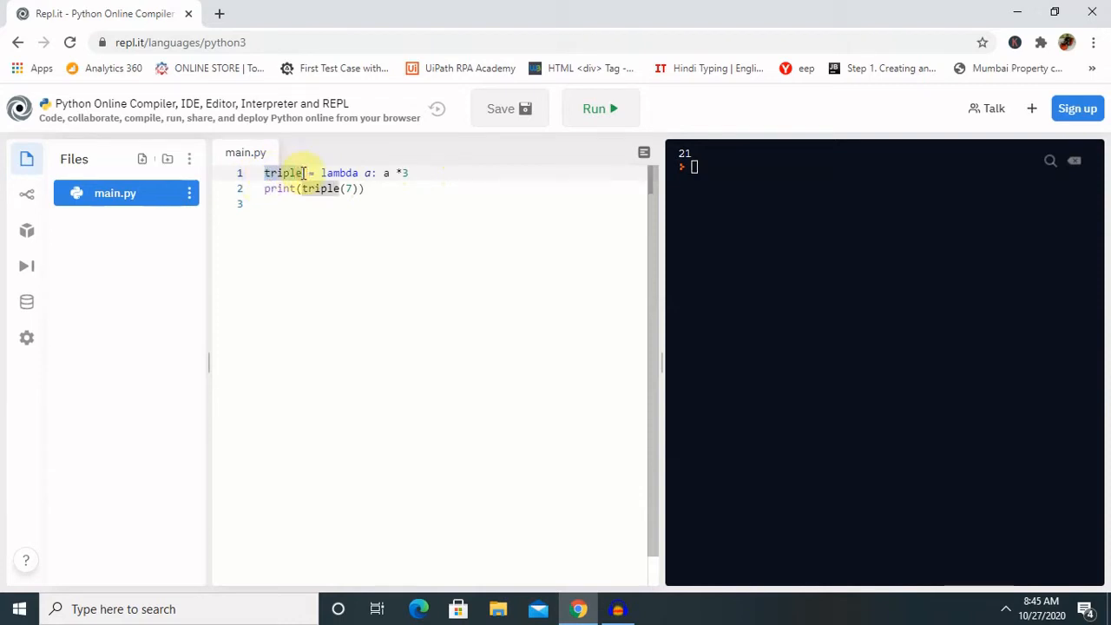
- Replace the lambda with triple_list = [1, 3, 5, 9 ,8] and a blank line before print
type("_list")
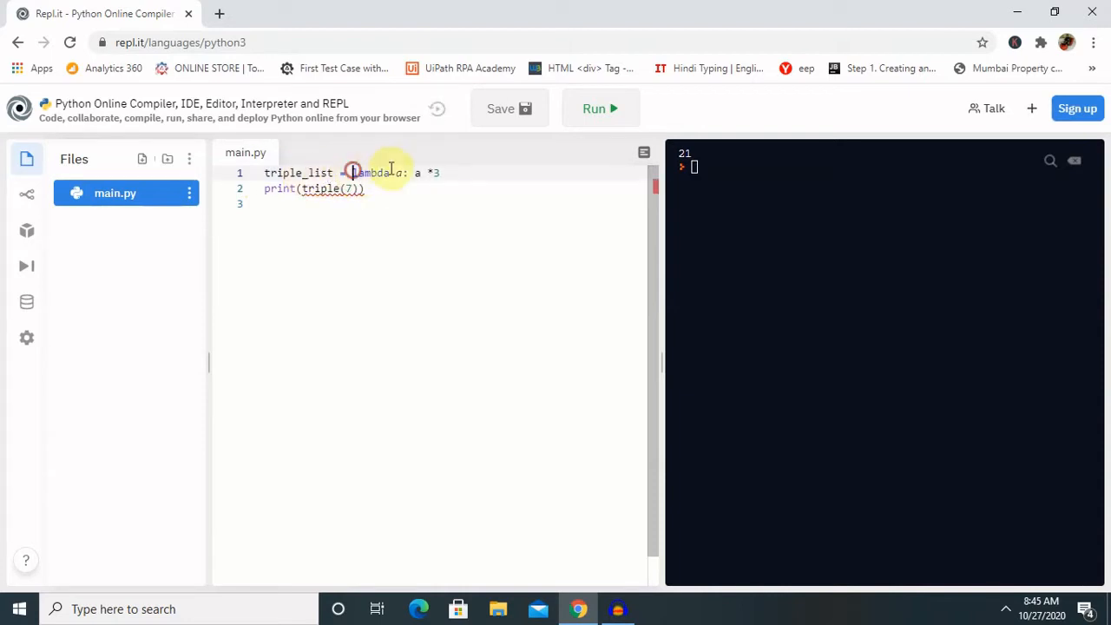
left_click_drag(351, 172, 443, 172)
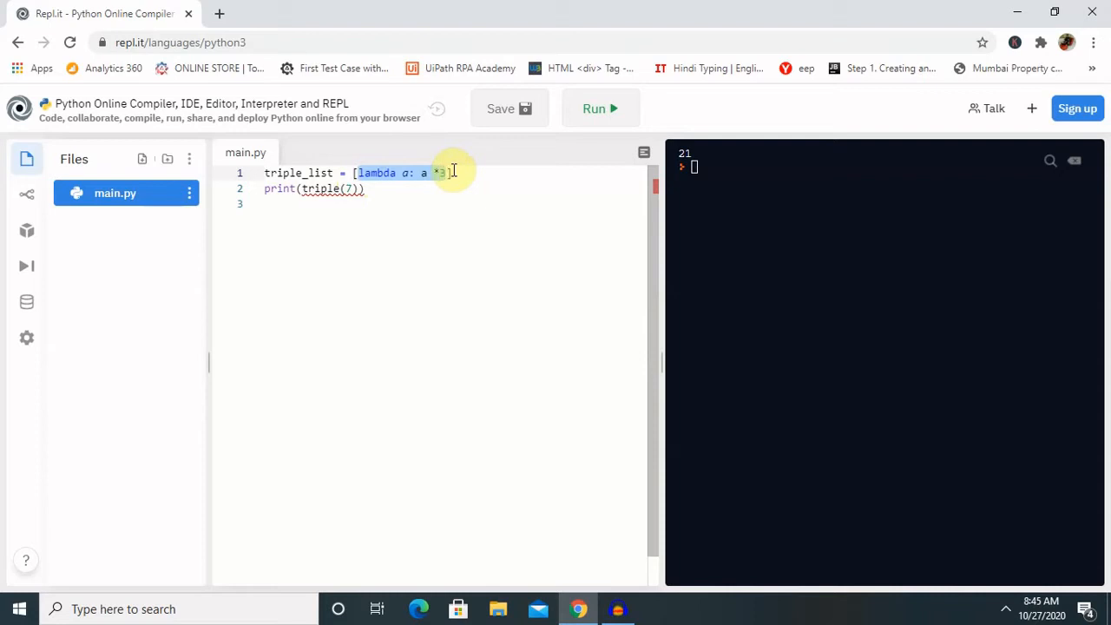
key("Delete")
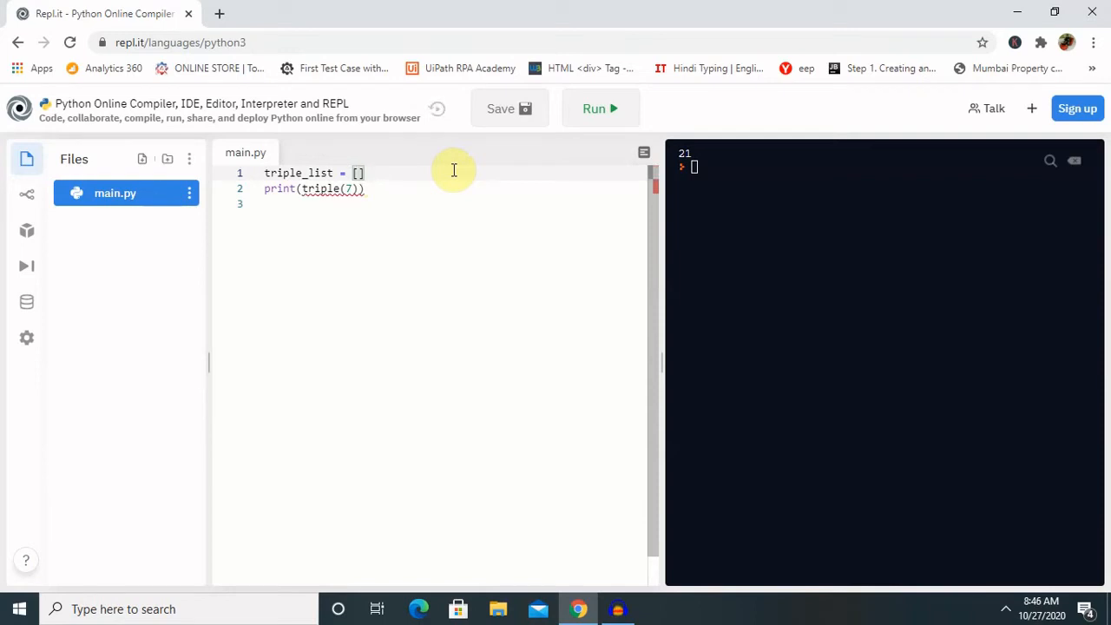
type("1,")
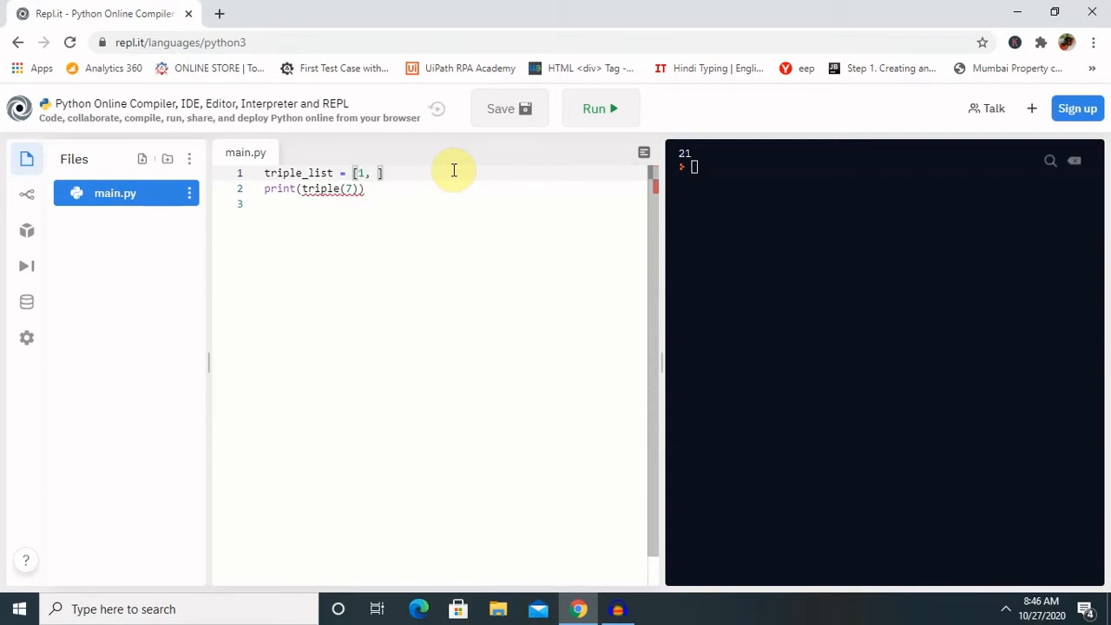
type("3, 5, 9 ,8")
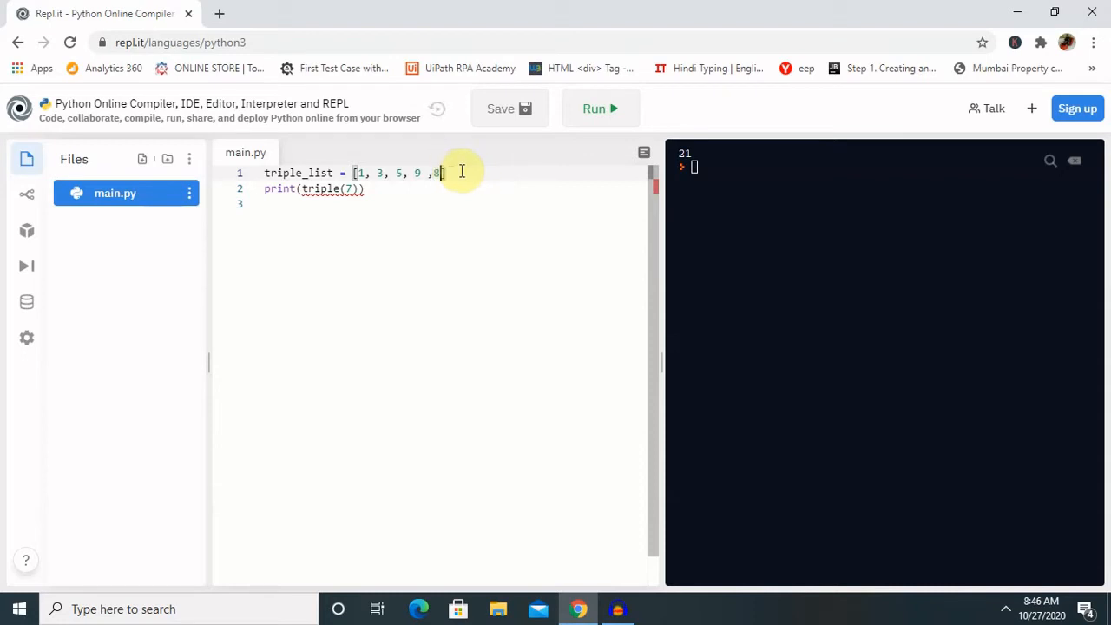
mouse_move(462, 198)
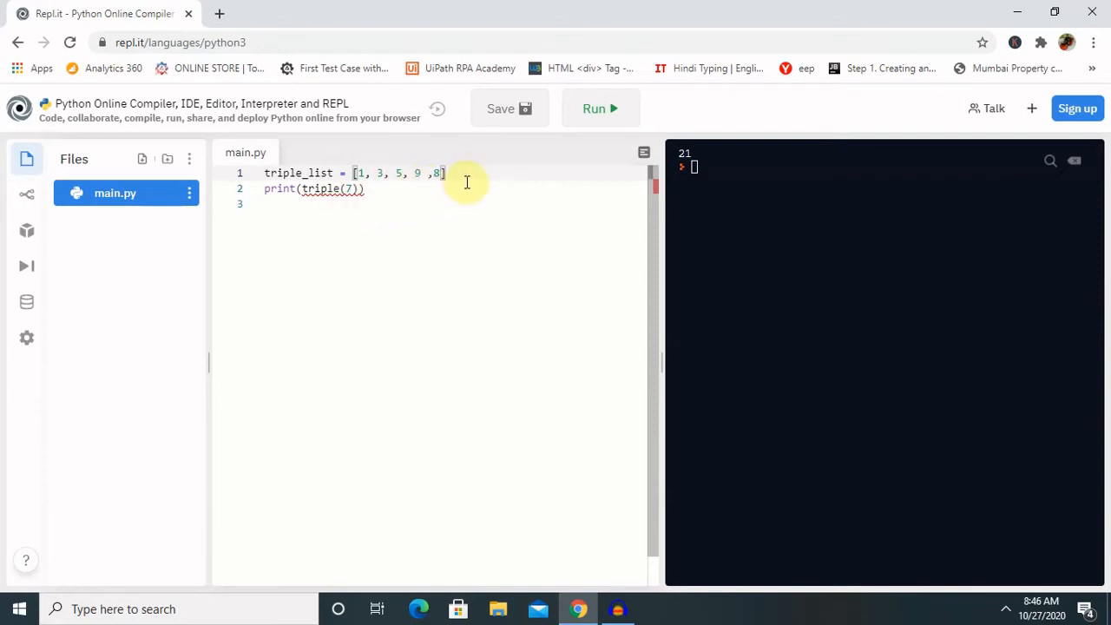
key("Enter")
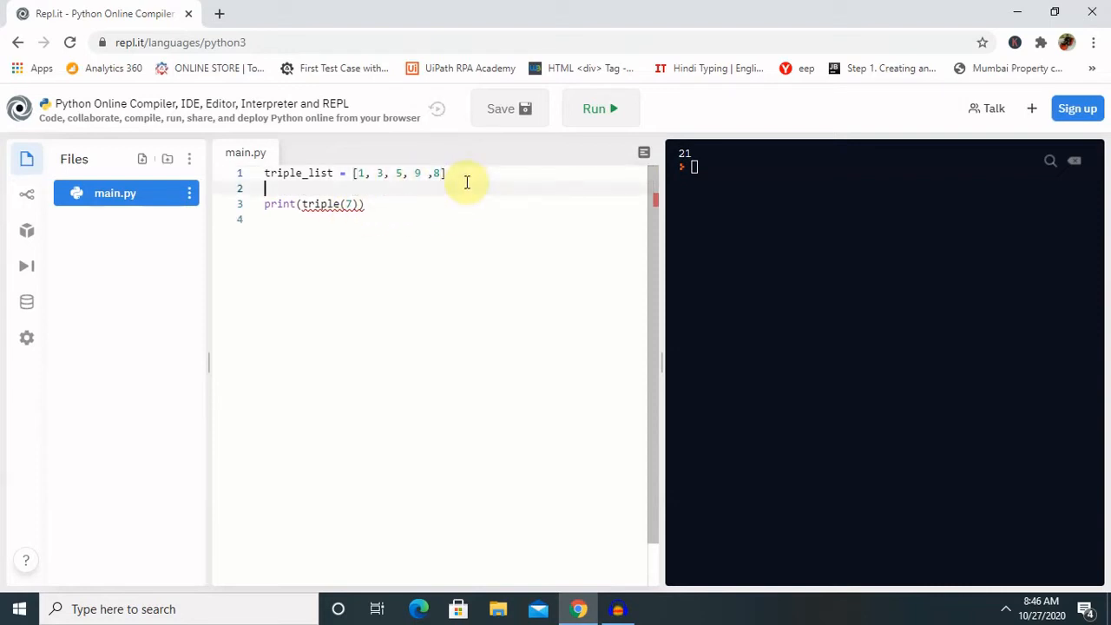
- Begin line 2 as new_list = list(filter(lambda
type("ne")
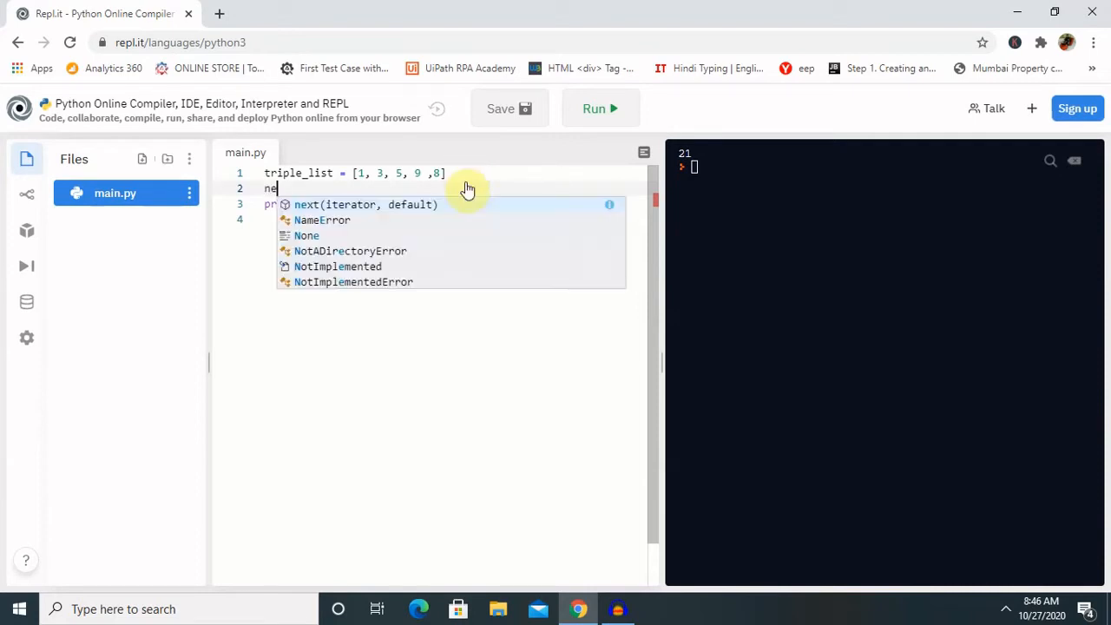
type("w_l")
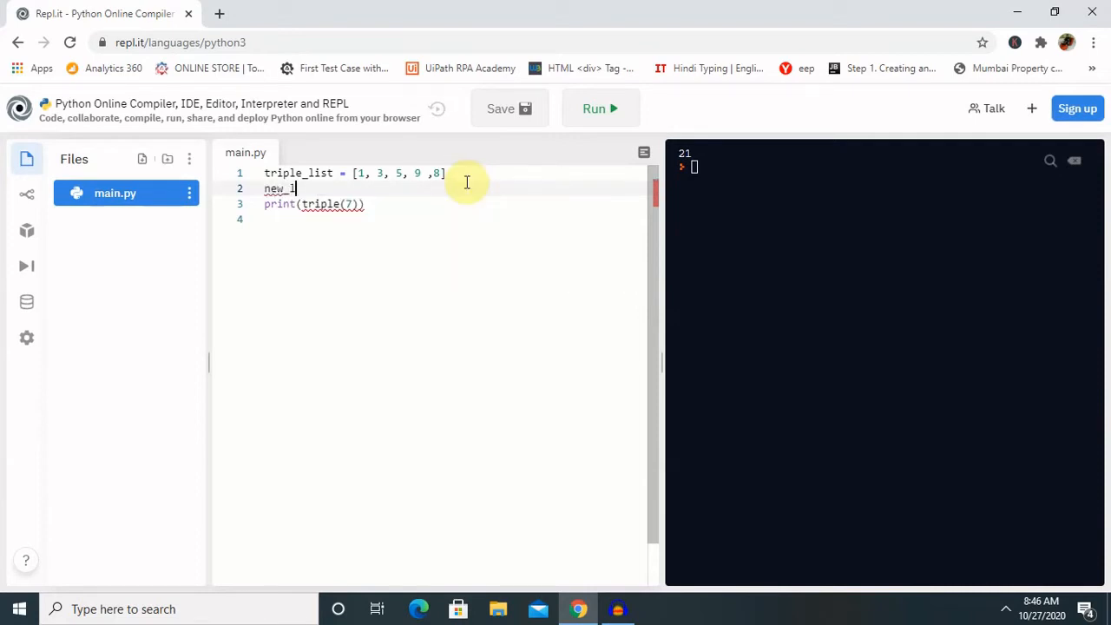
type("ist =")
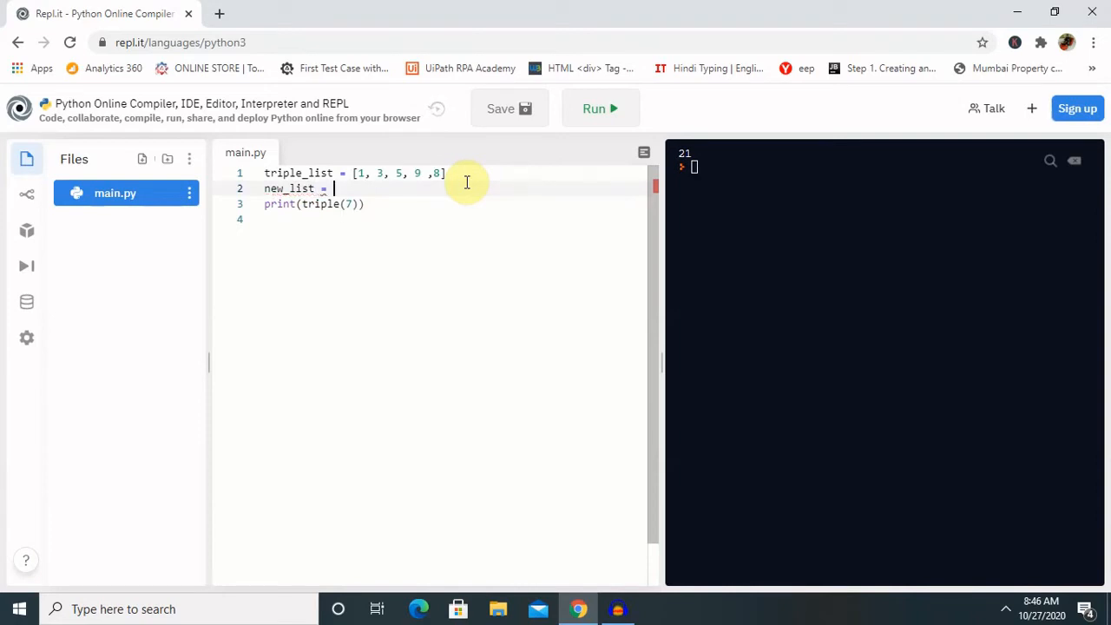
type("list")
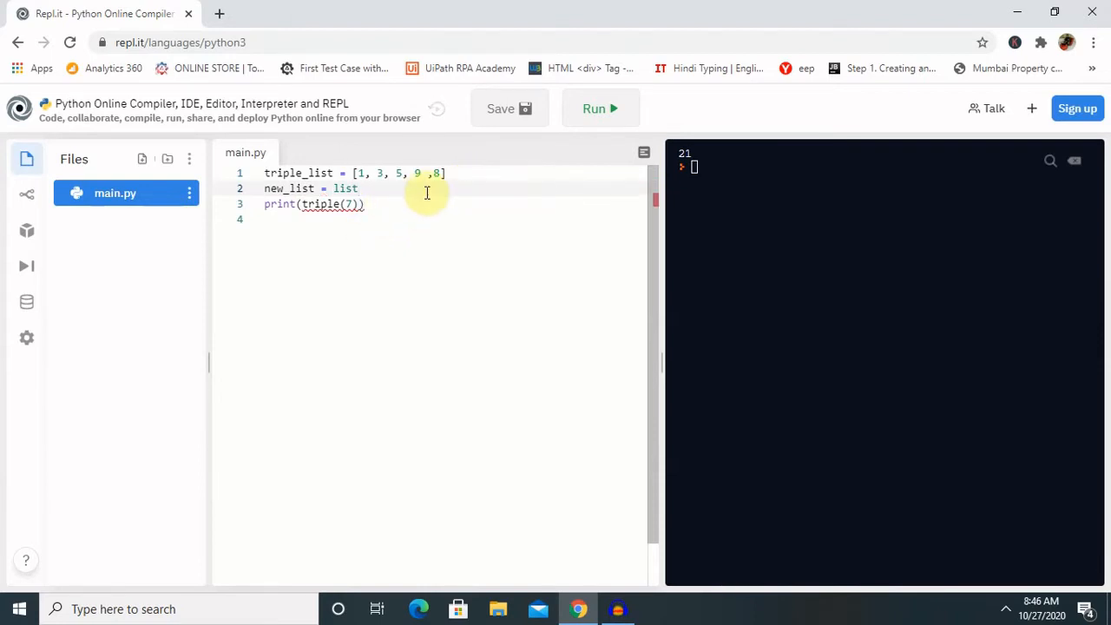
type("(filter")
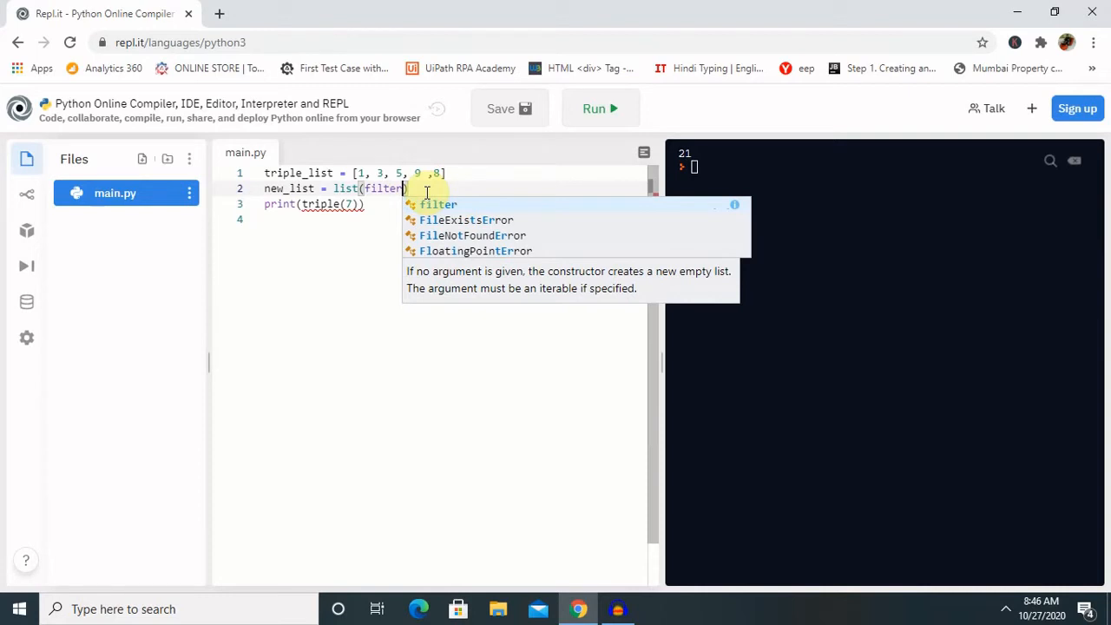
type("(lambd")
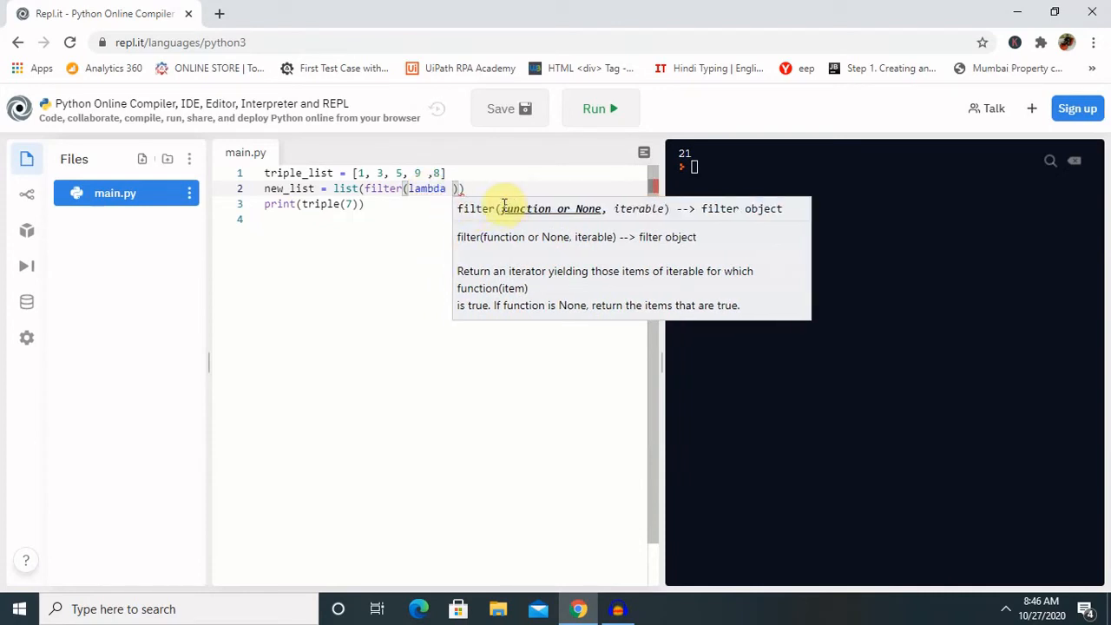
- Complete the lambda as a: (a%2 == 0) filtering triple_list
type("a:")
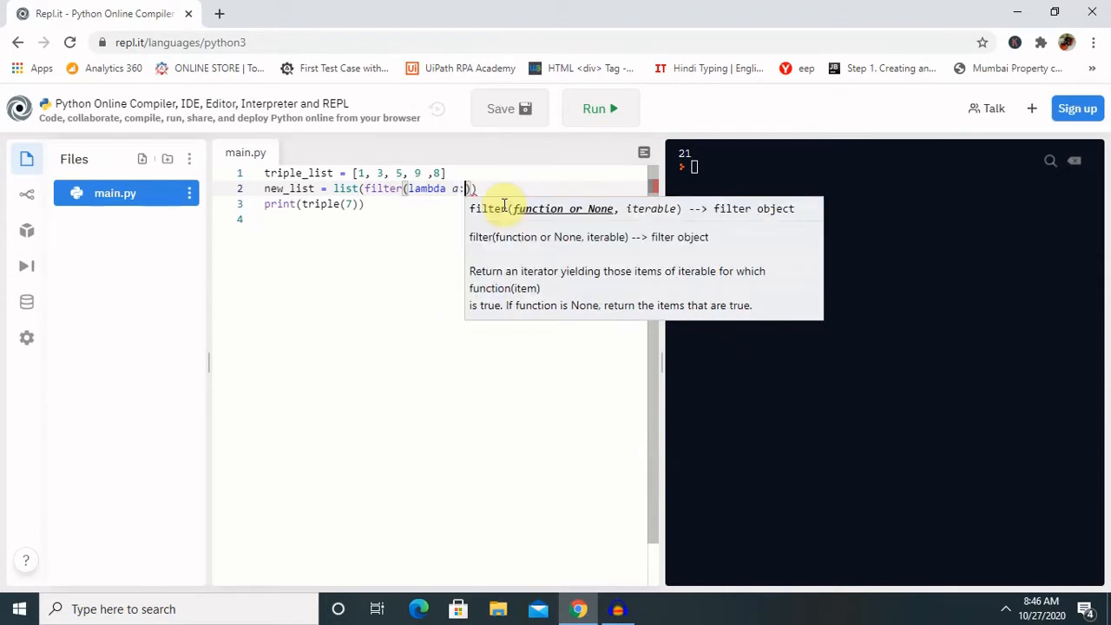
type("(")
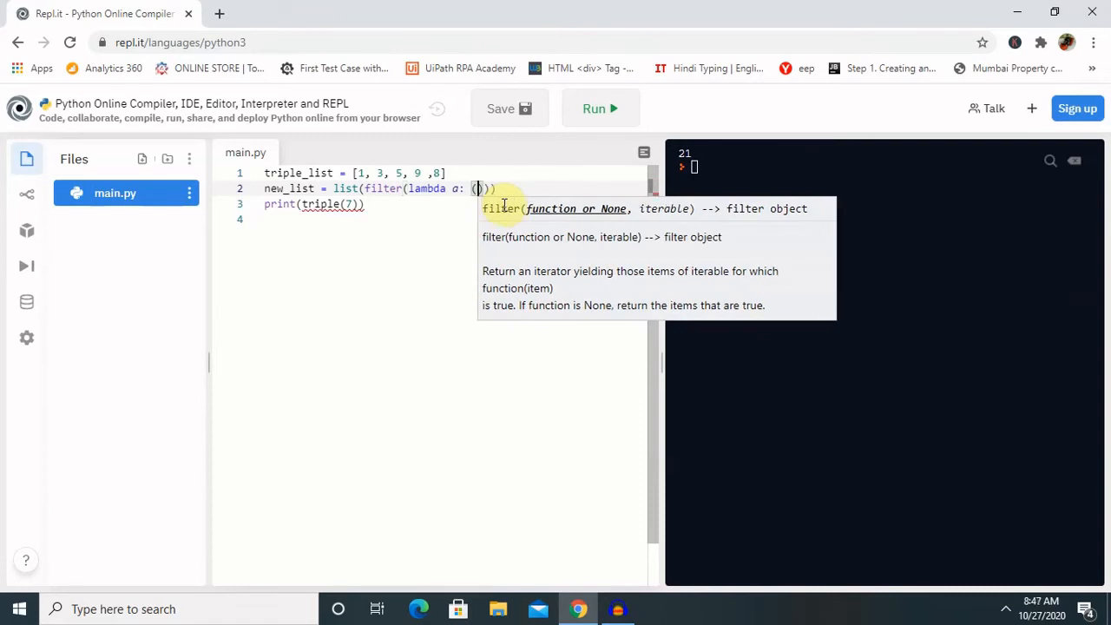
type("a%")
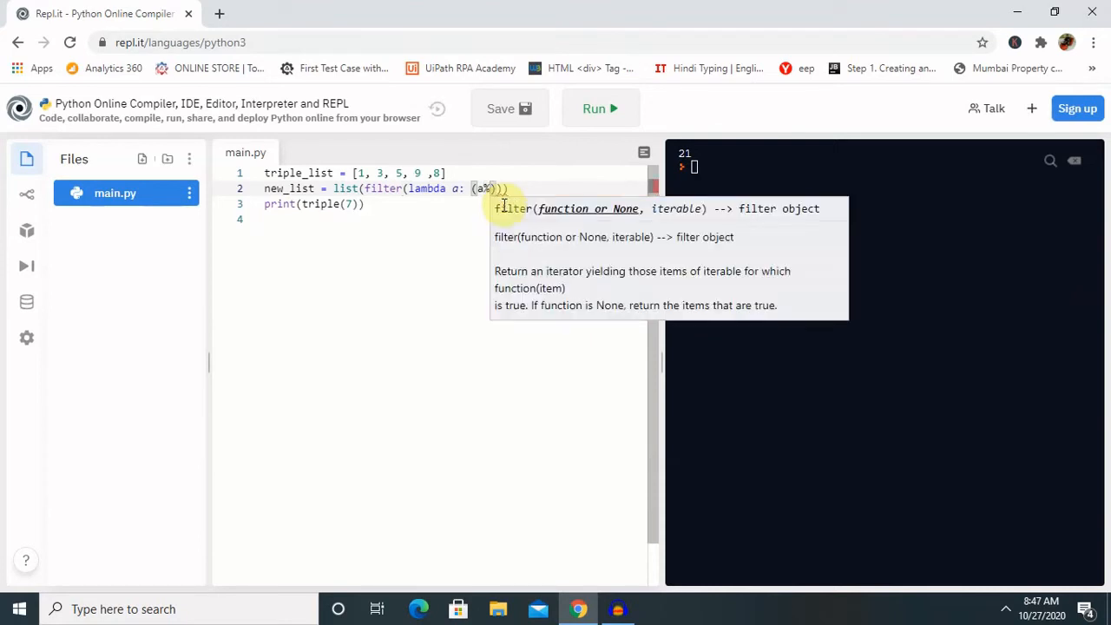
type("2")
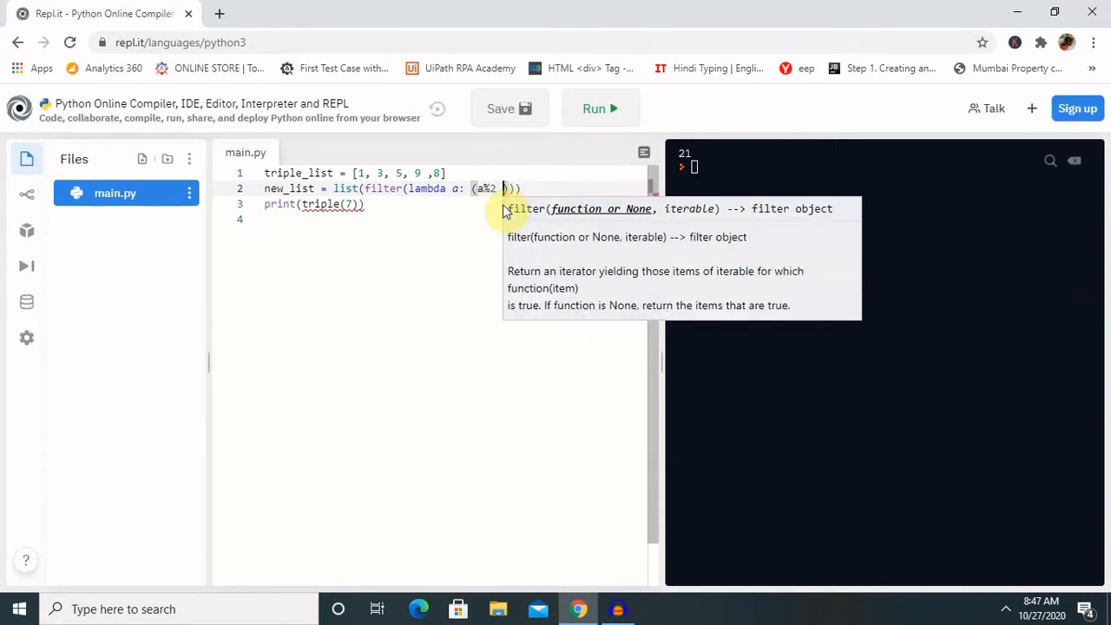
type("== 0),")
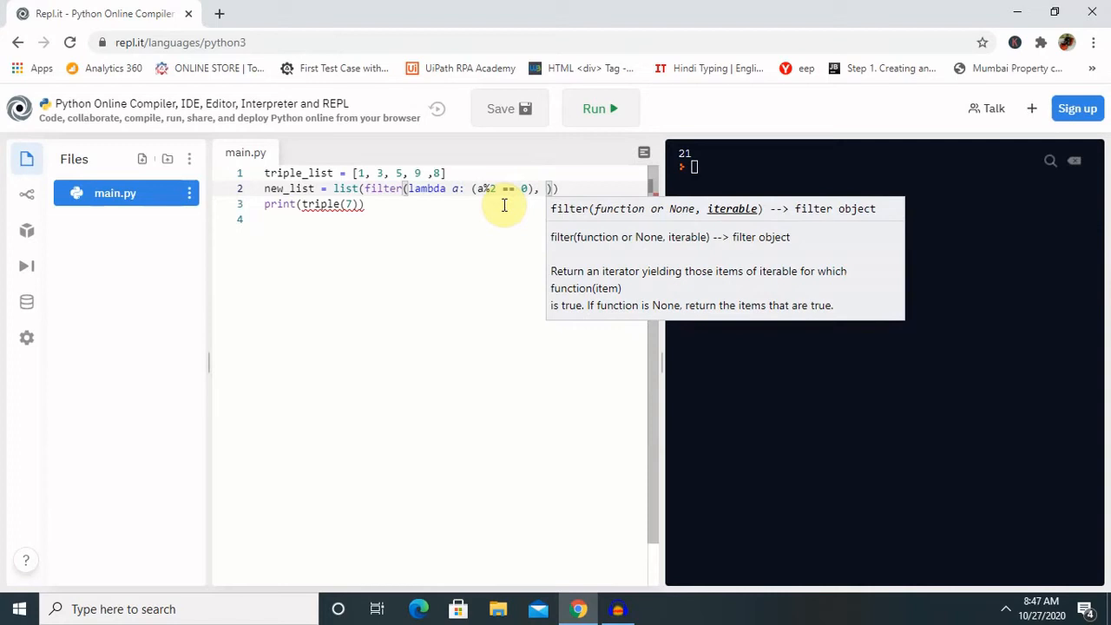
type("triple_list")
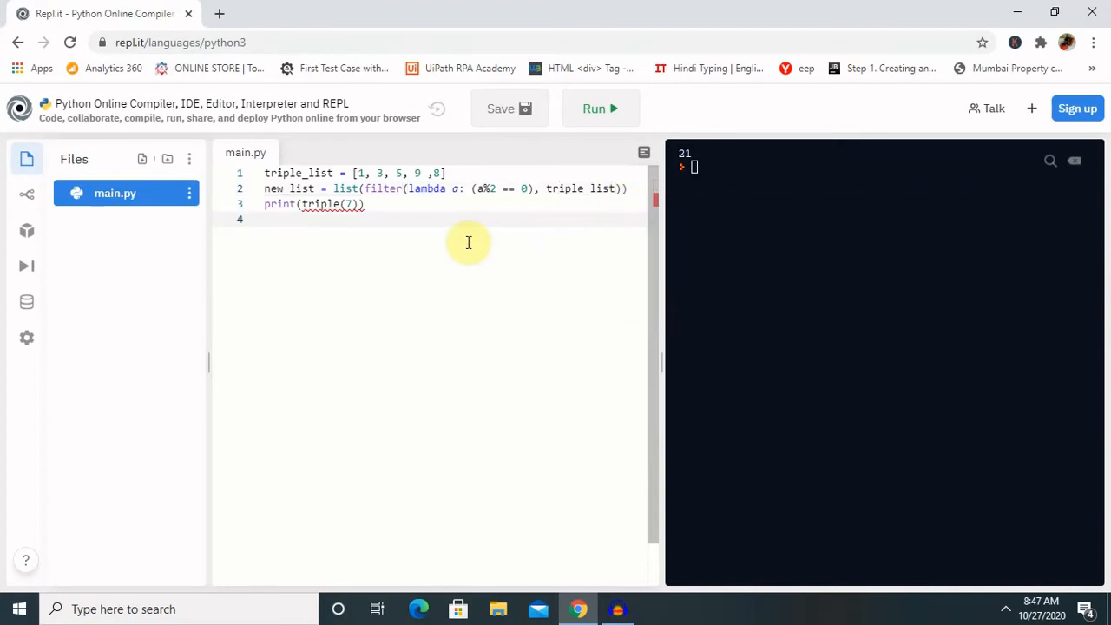
mouse_move(391, 234)
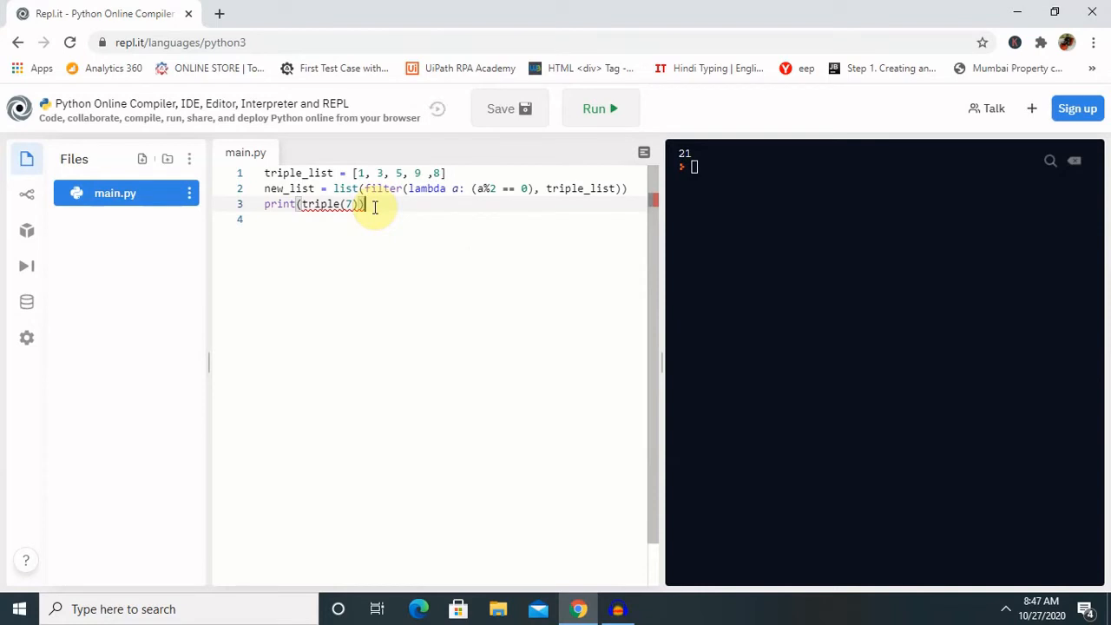
- Print new_list instead of triple(7) and run, outputting [8]
key("Backspace")
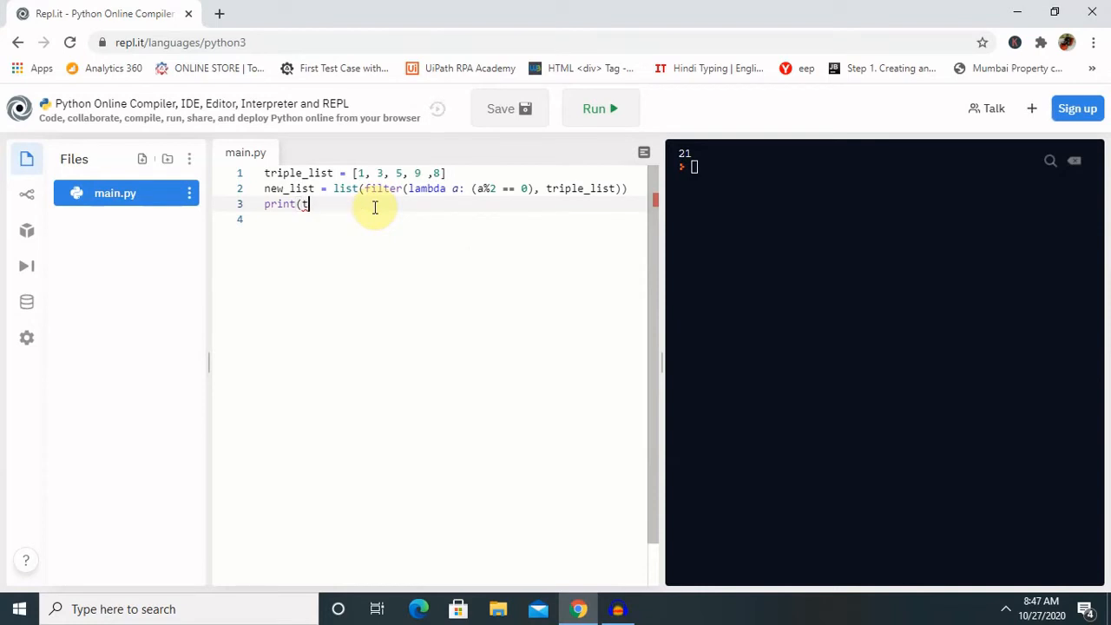
type("n")
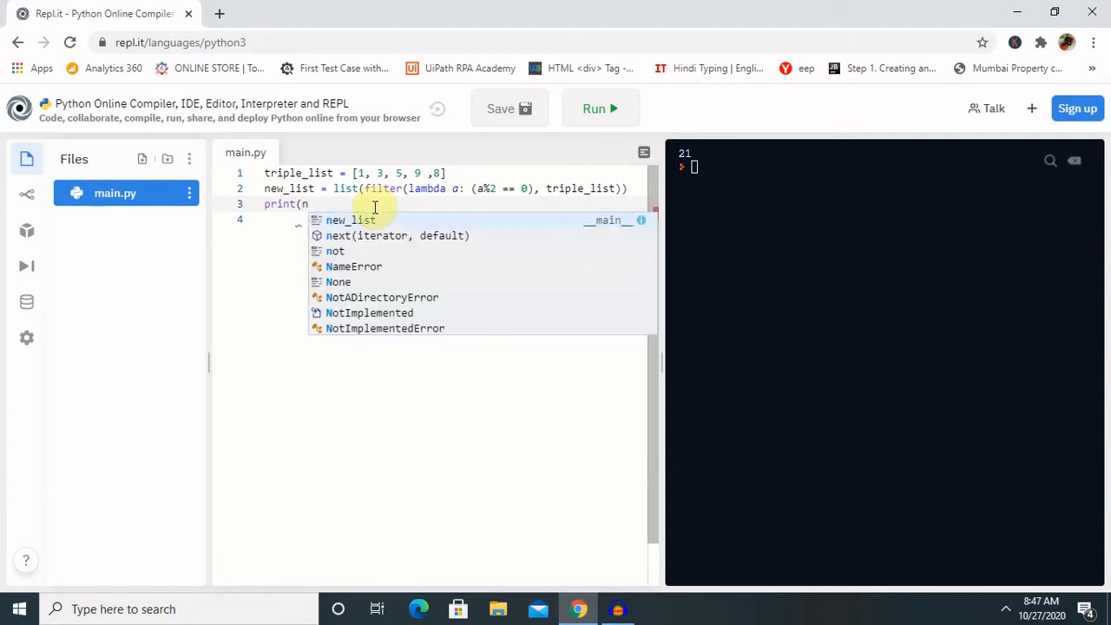
left_click(349, 219)
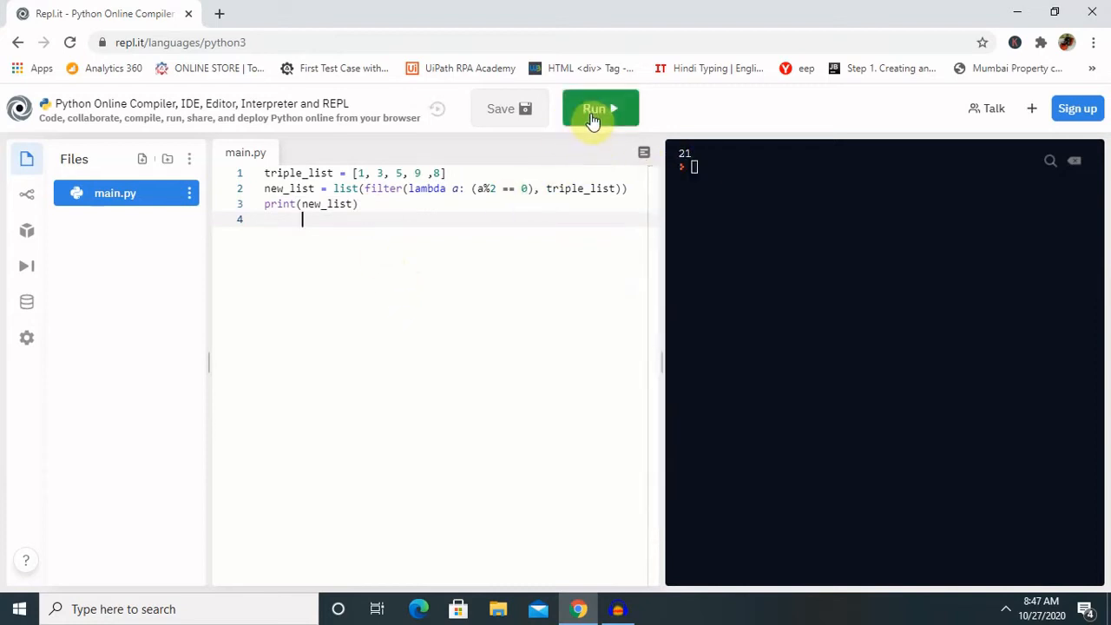
left_click(594, 108)
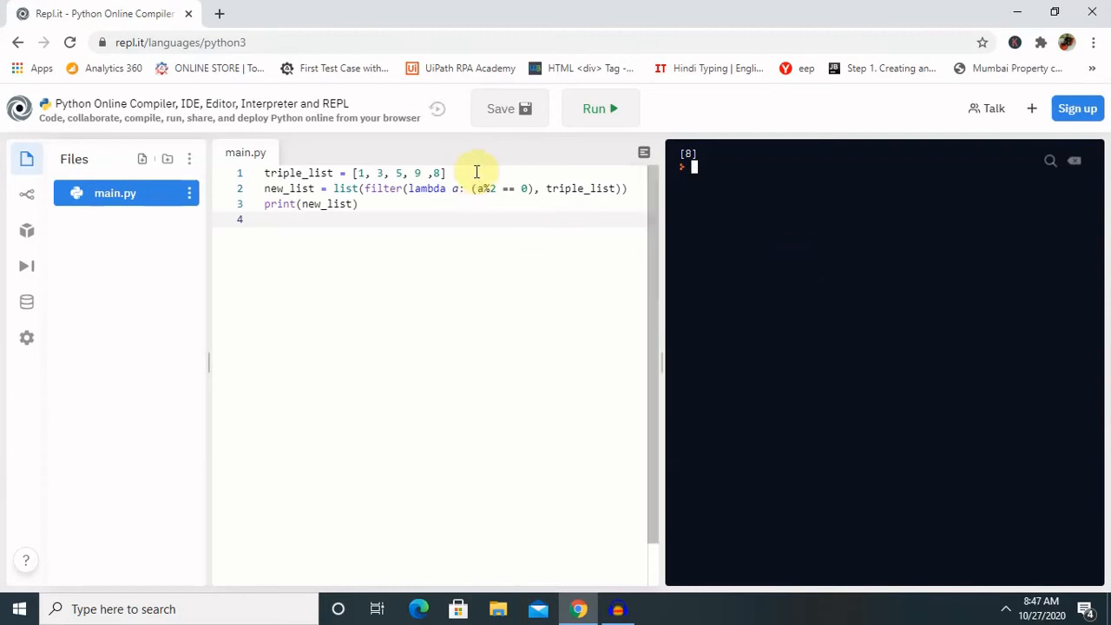
mouse_move(464, 179)
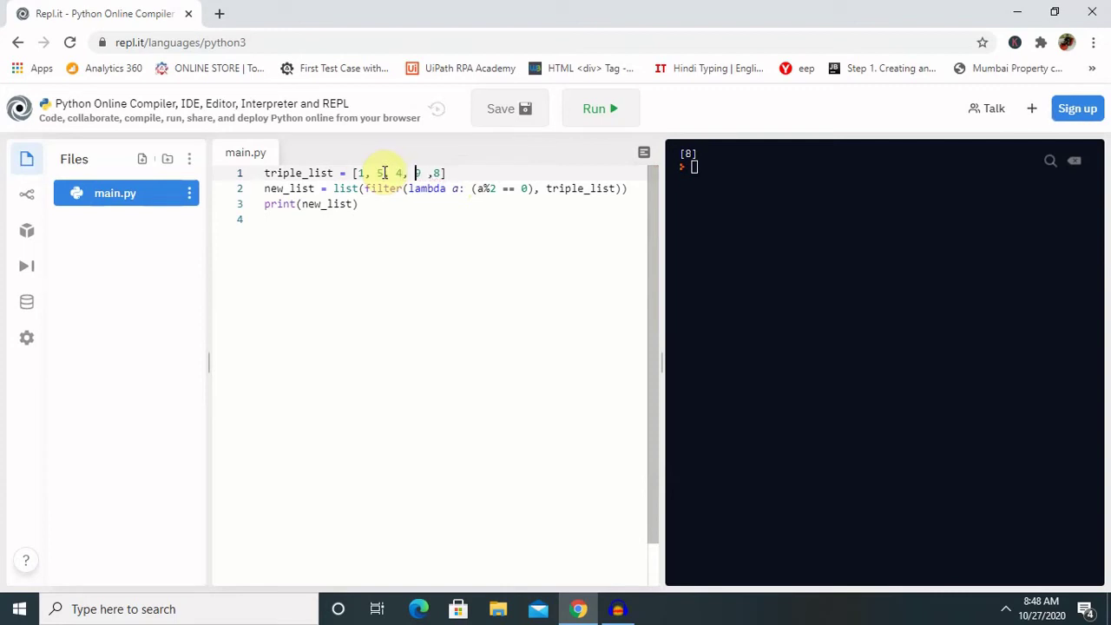
- Extend triple_list to [1, 5, 4, 6, 8, 11, 3, 12] and run to print [4, 6, 8, 12]
type("9")
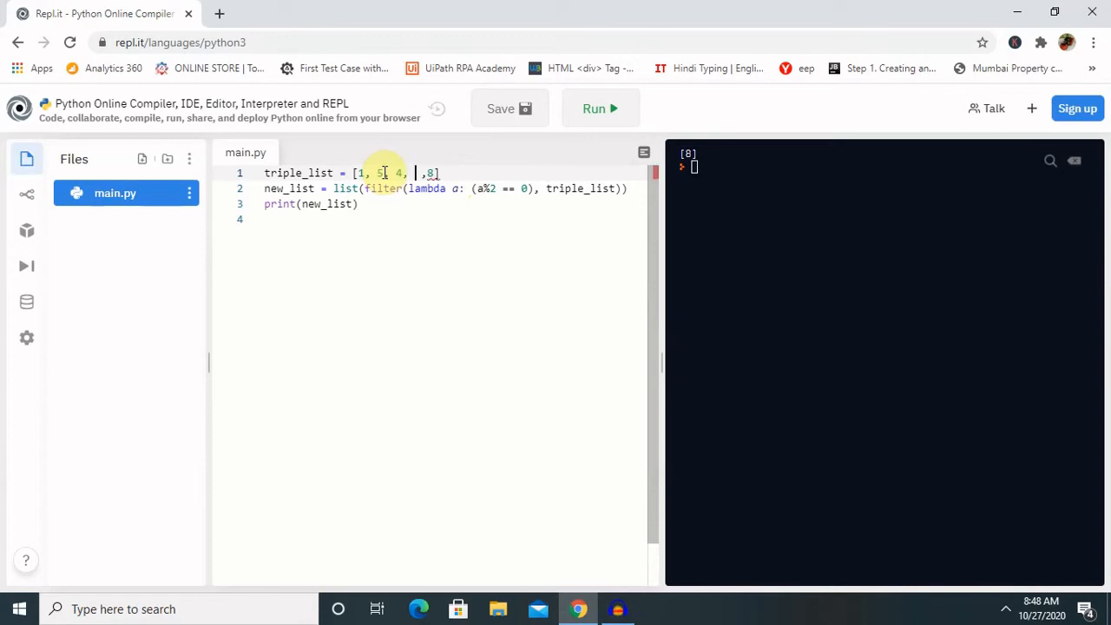
type("6")
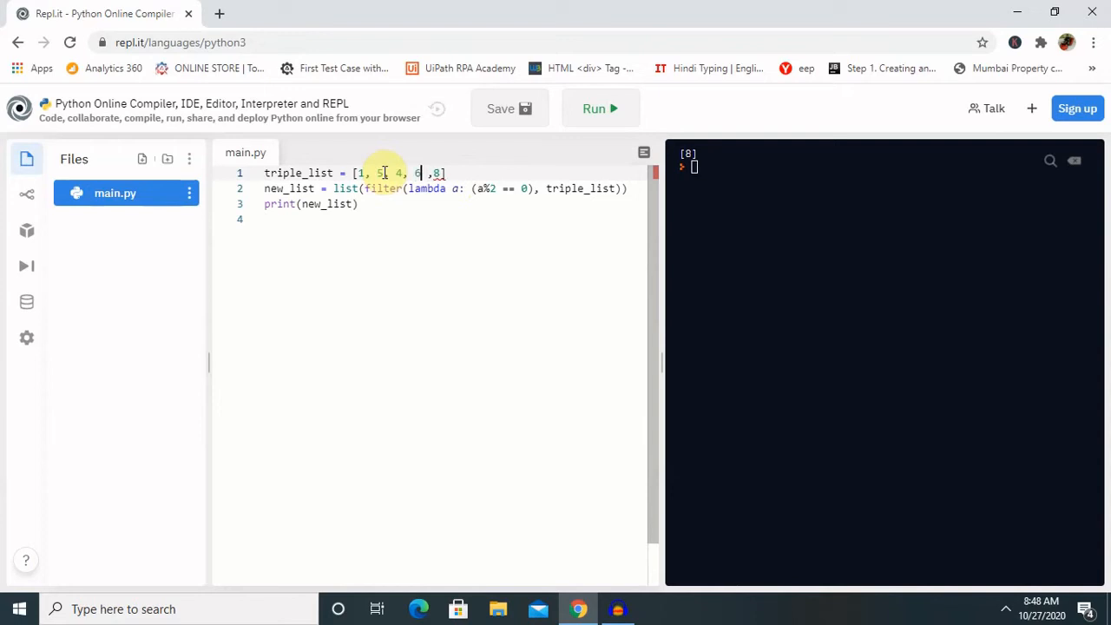
type(",")
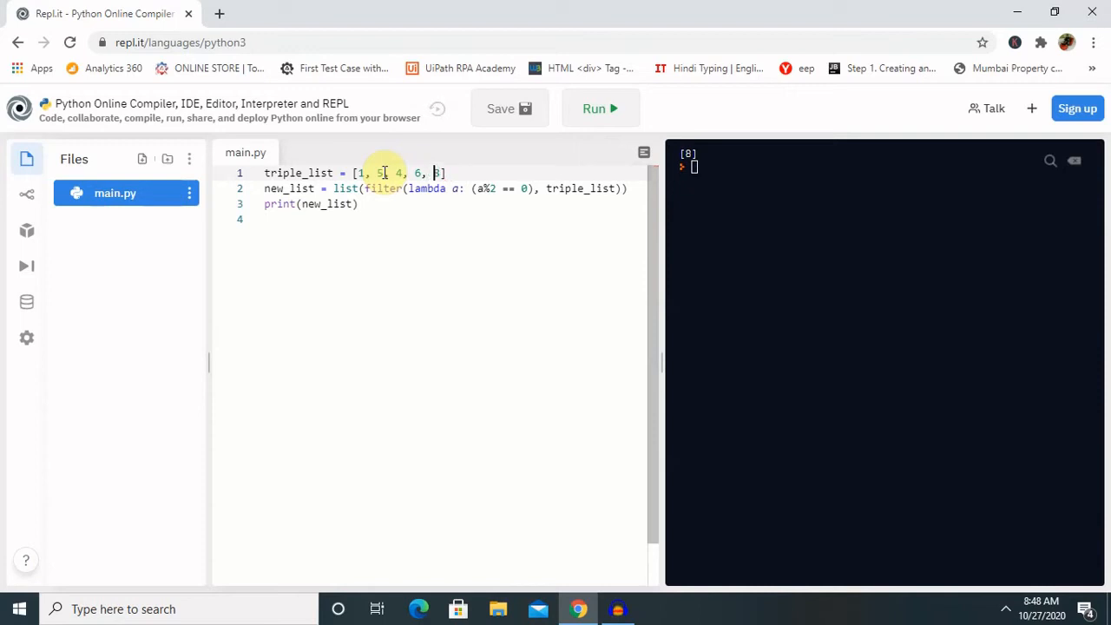
type("8,")
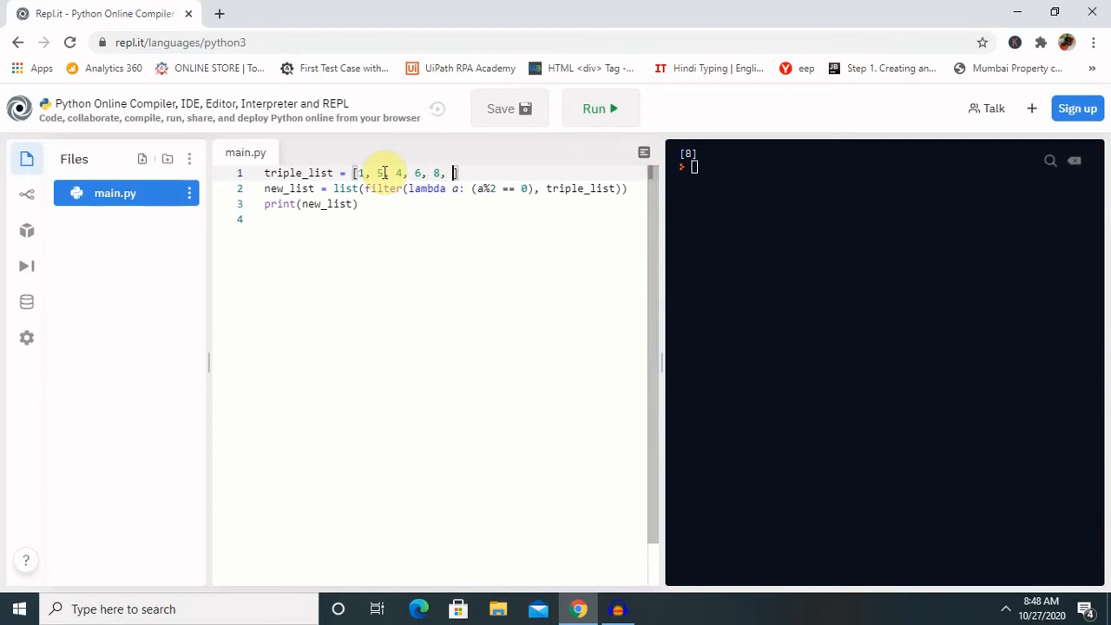
type("11, 3, 12")
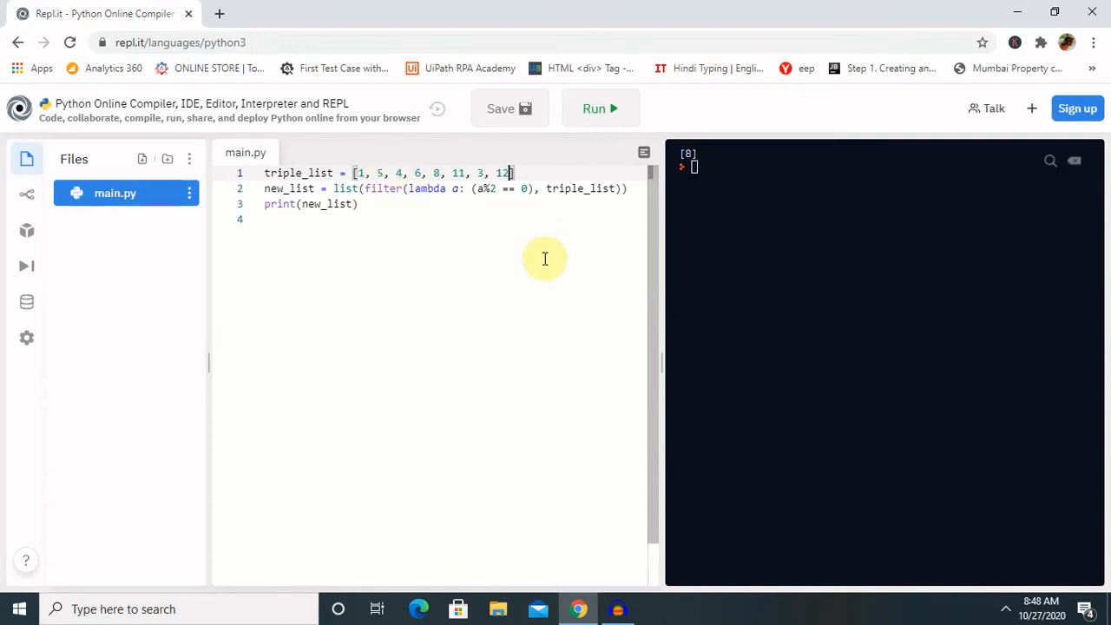
left_click(601, 108)
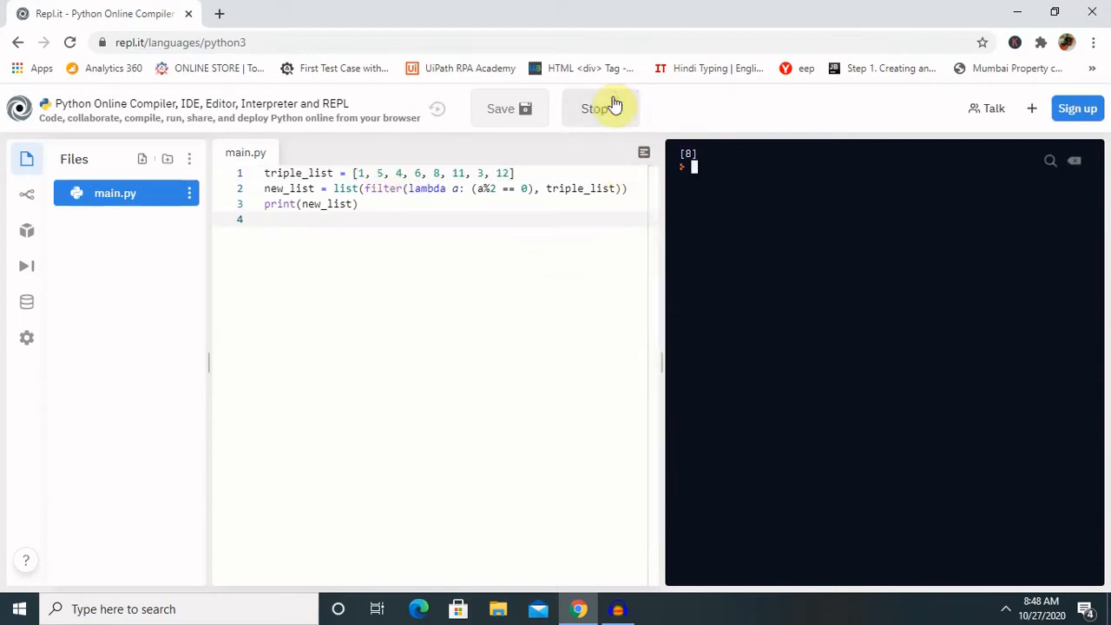
left_click(601, 108)
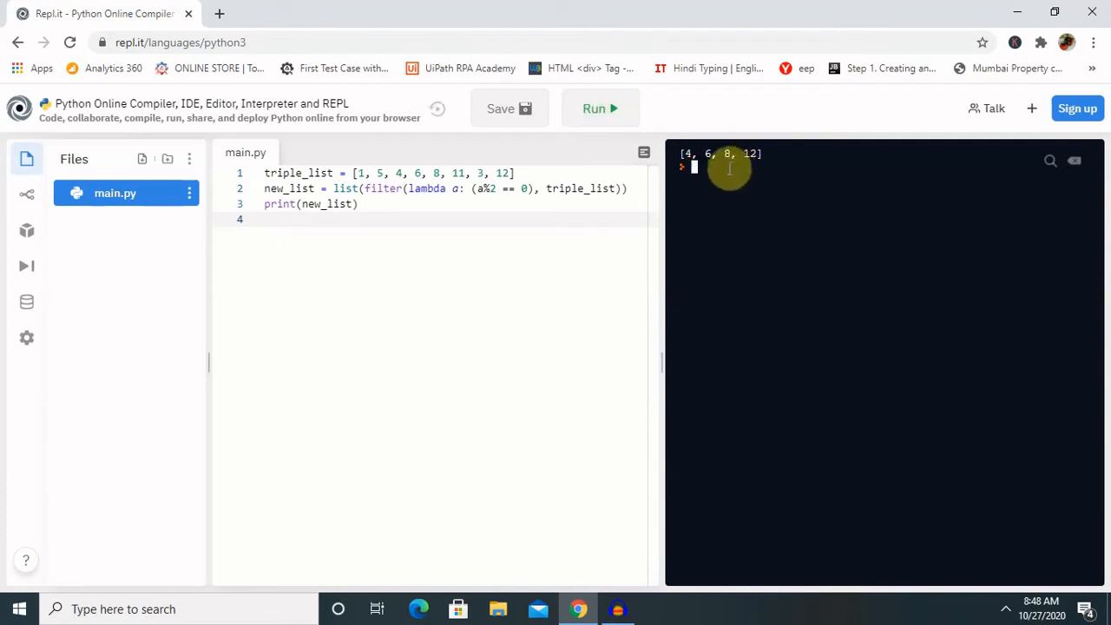
mouse_move(559, 188)
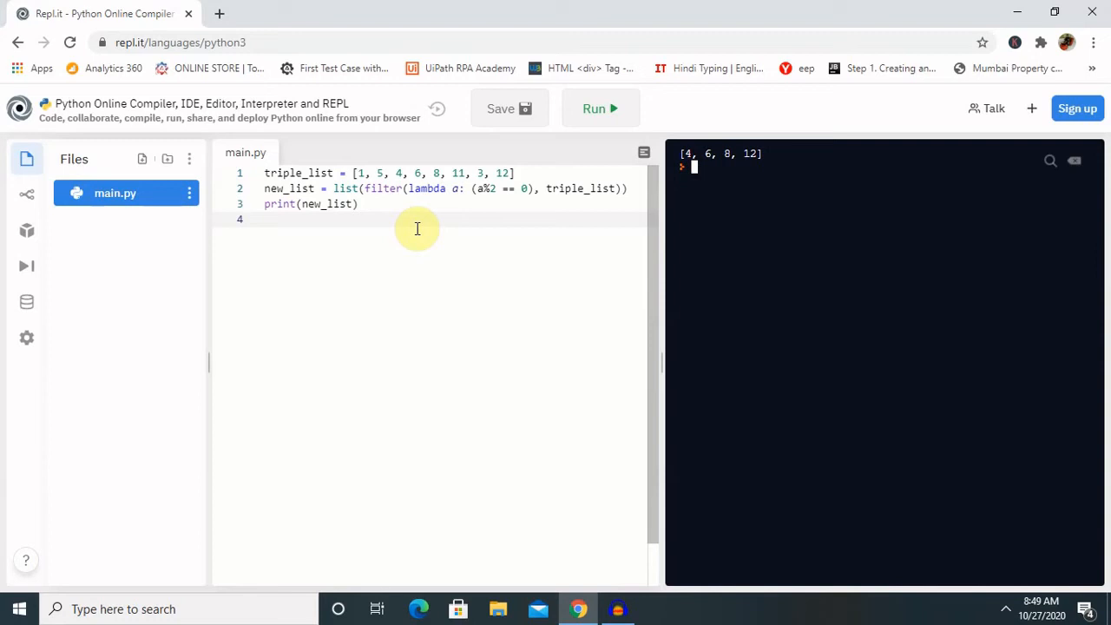
mouse_move(295, 174)
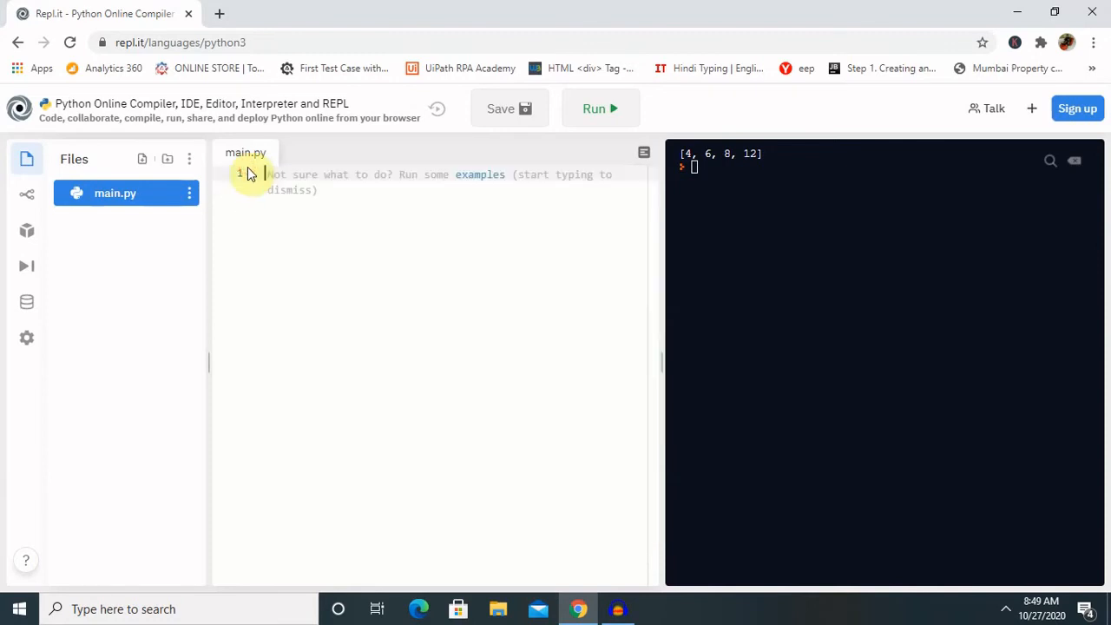
- Write a = lambda x, y : x*y on a cleared main.py
type("a")
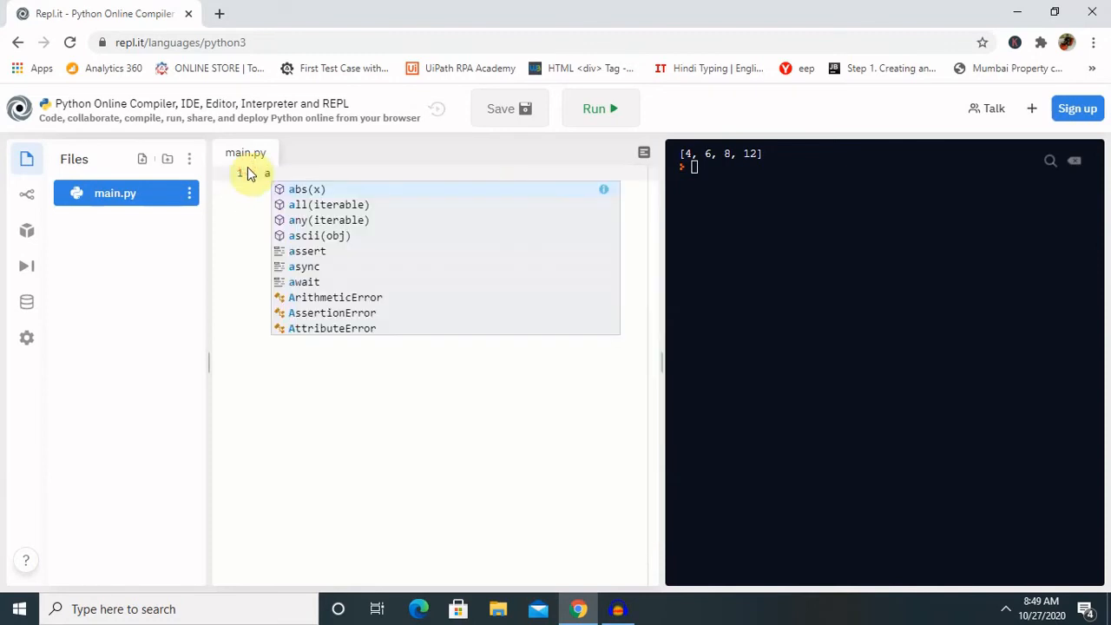
type("=")
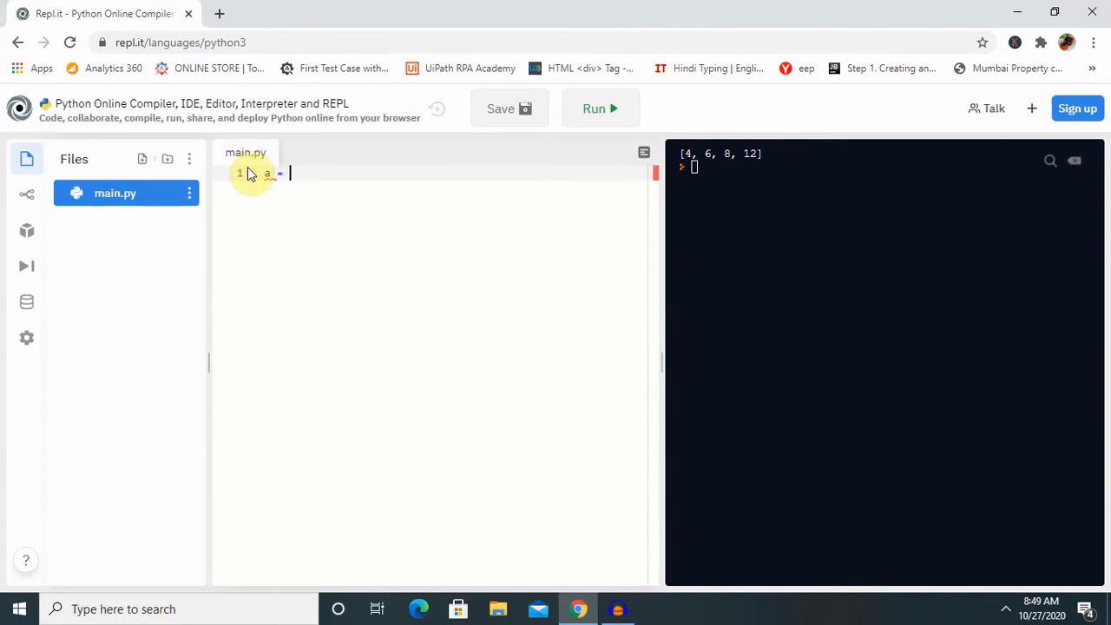
type("lam")
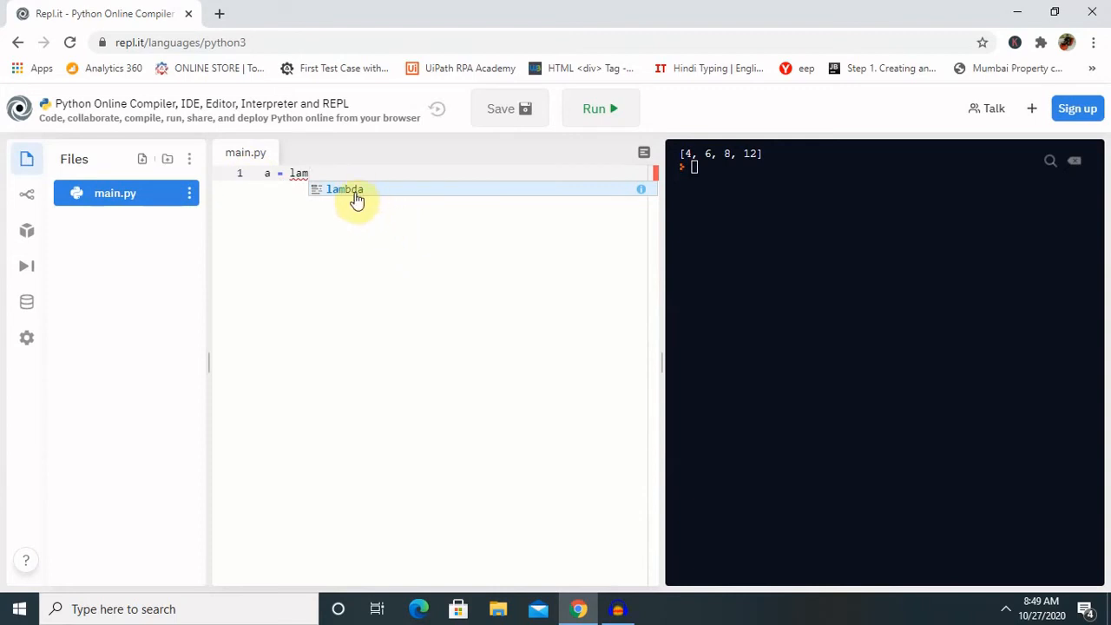
left_click(346, 189)
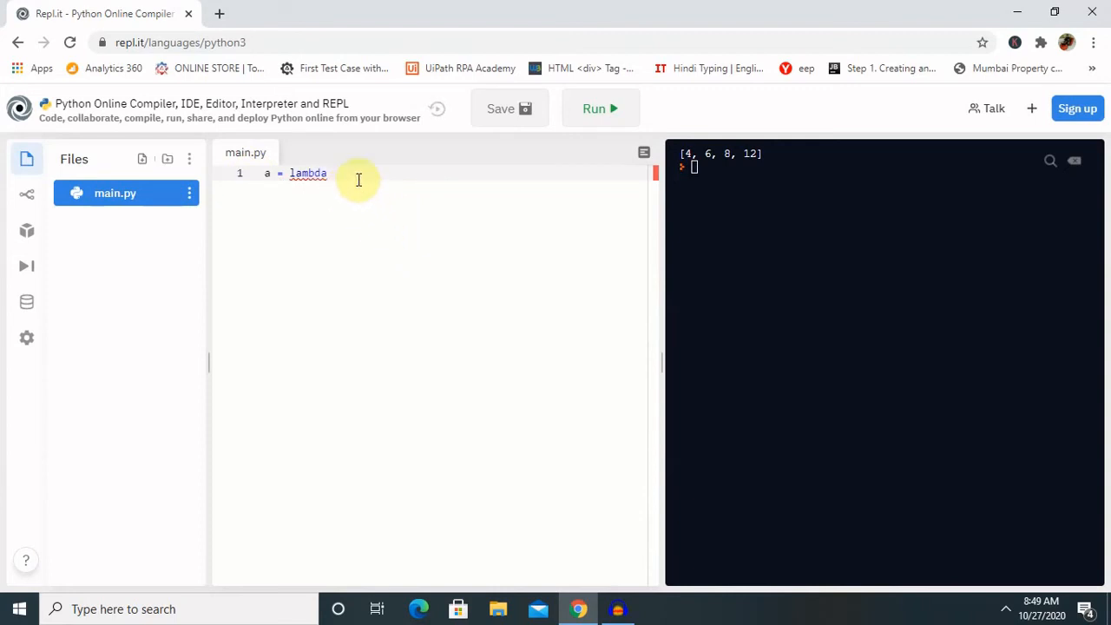
type("x, y")
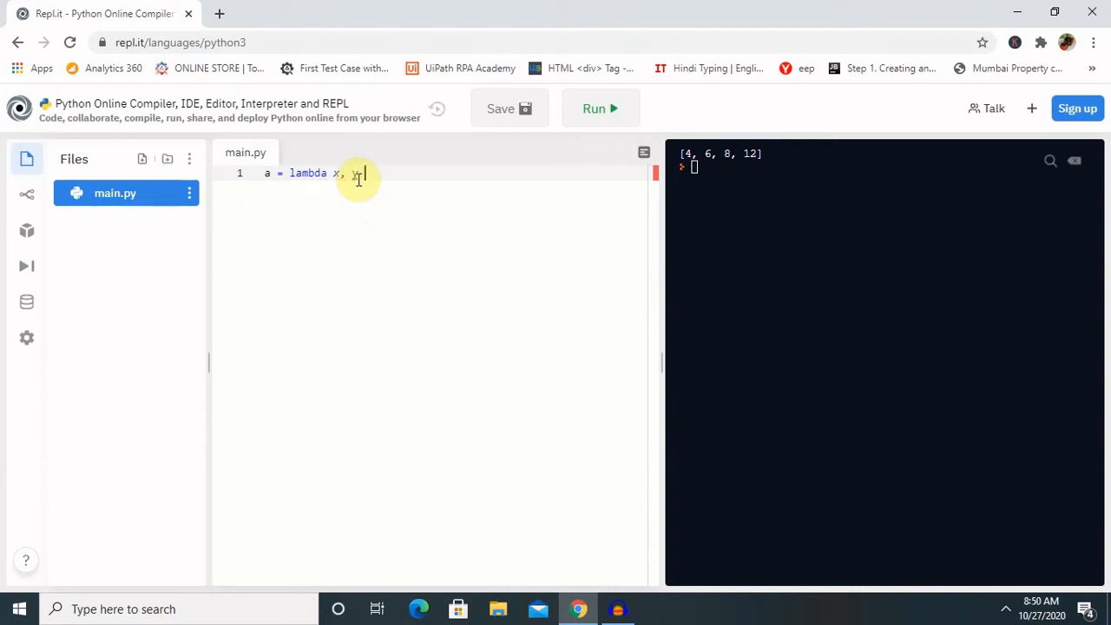
type(":")
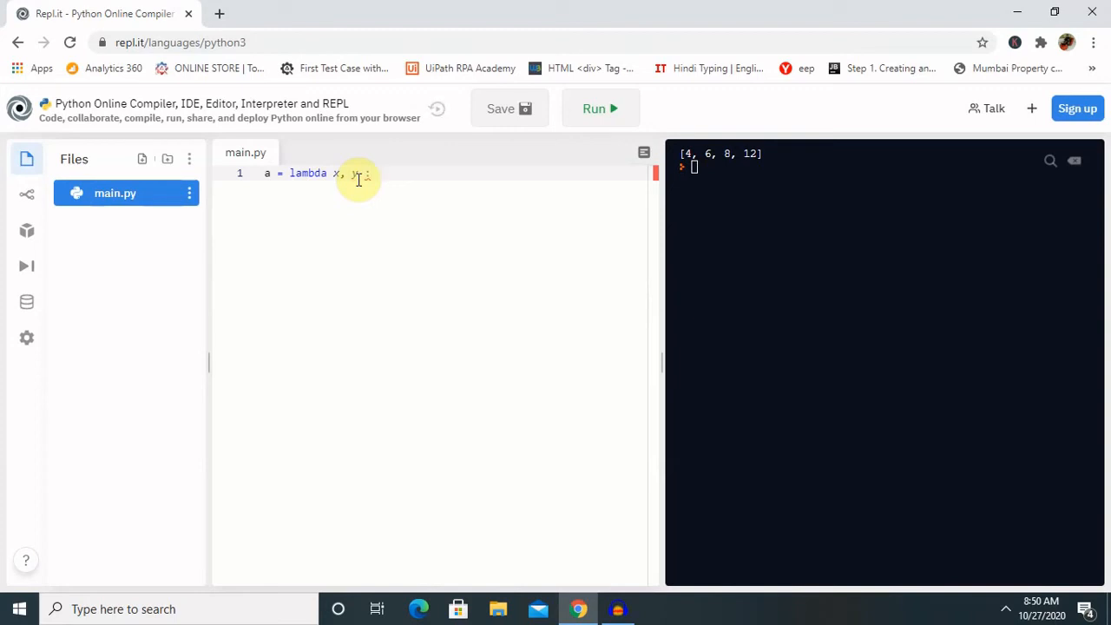
type("x")
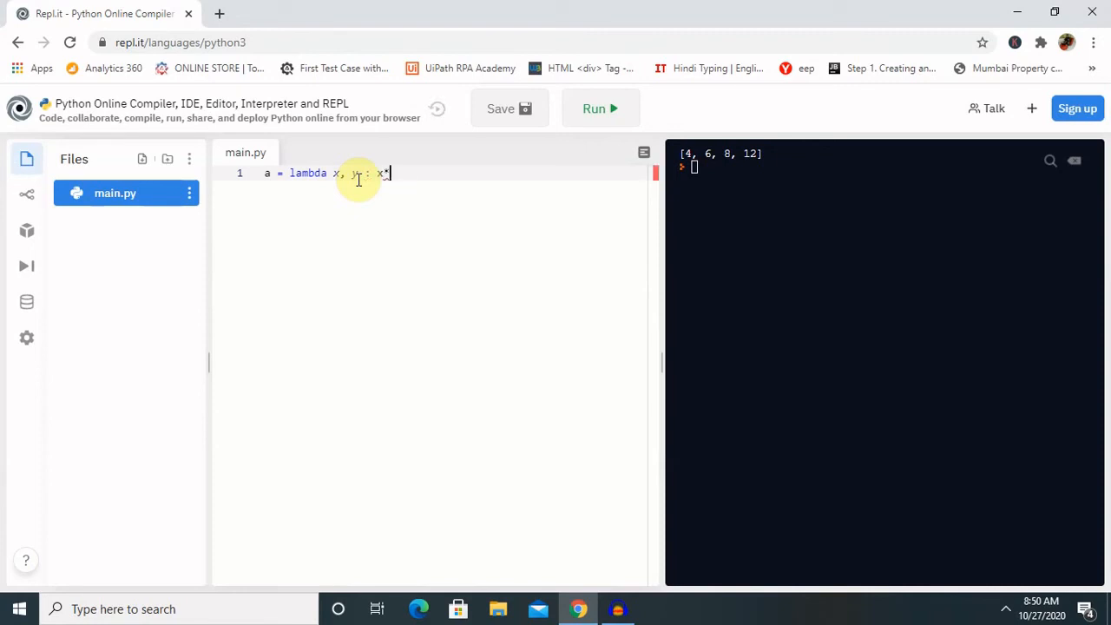
type("*y")
type("print")
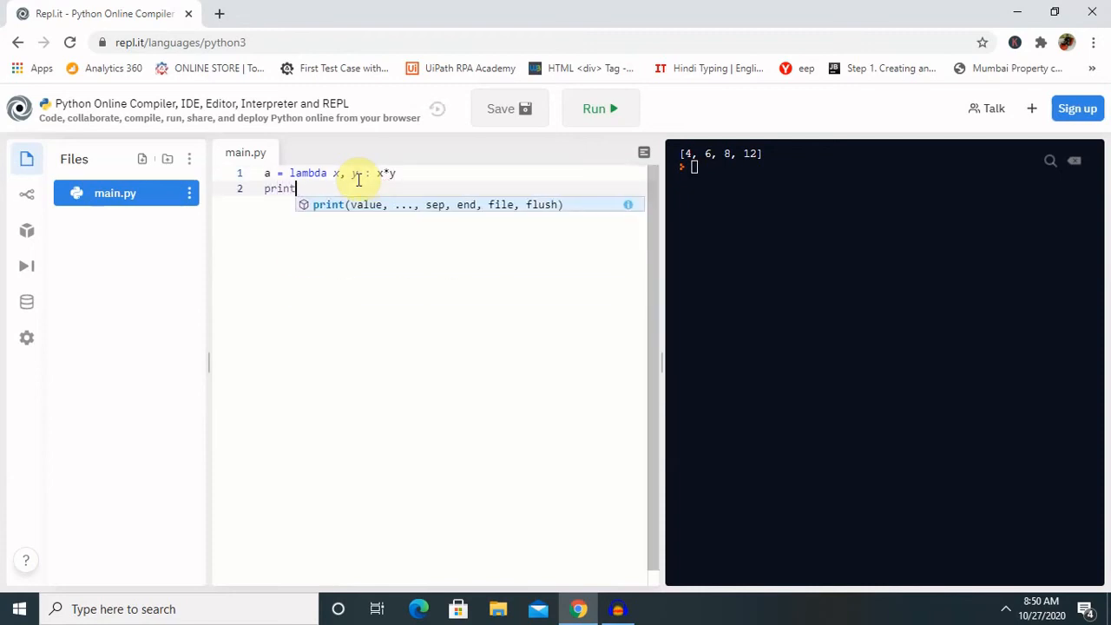
- Start the call print(a(4, 9)) below the lambda
type("(")
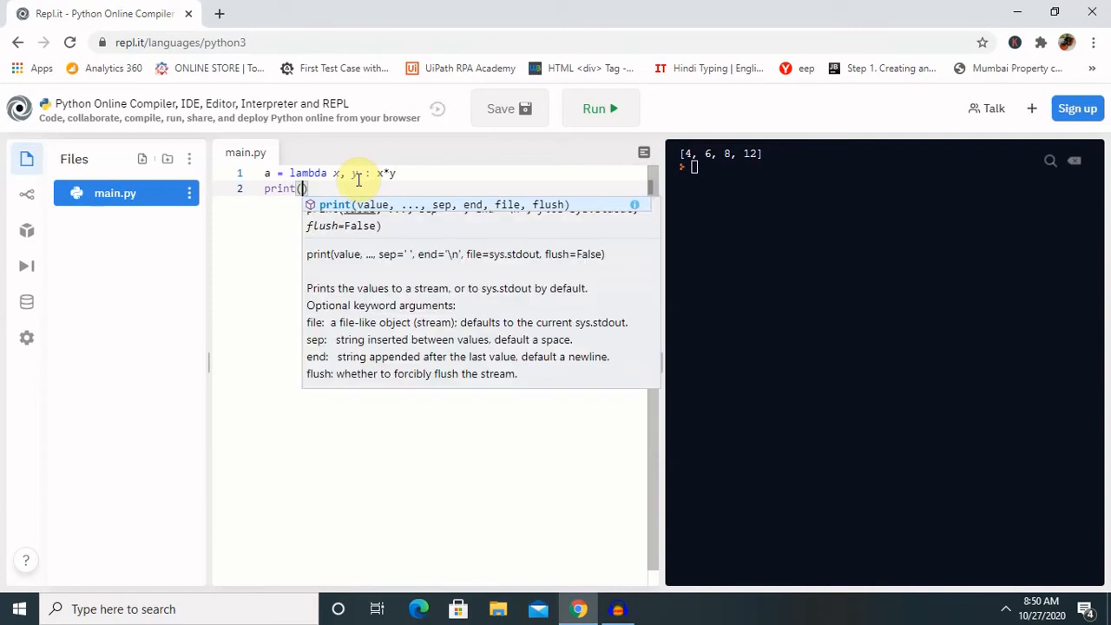
type("a")
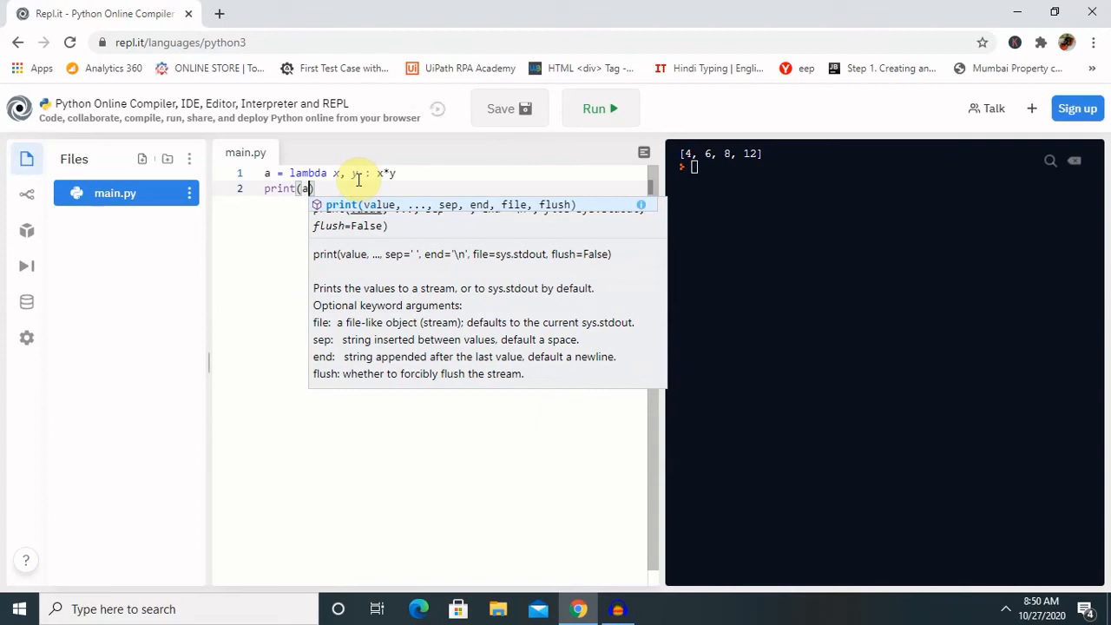
type("(")
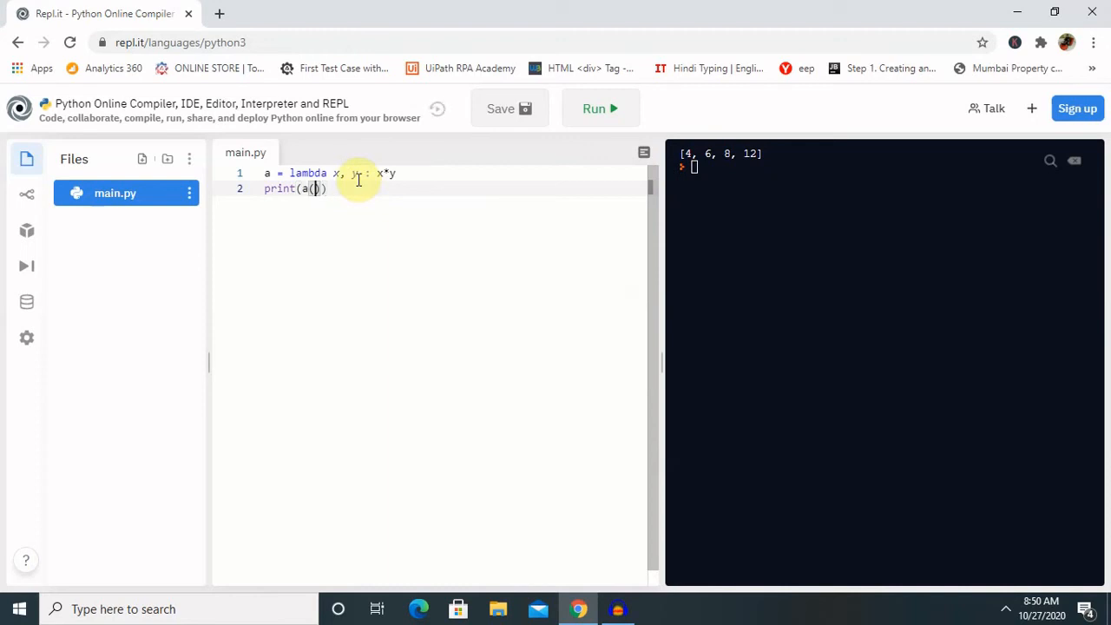
type("4")
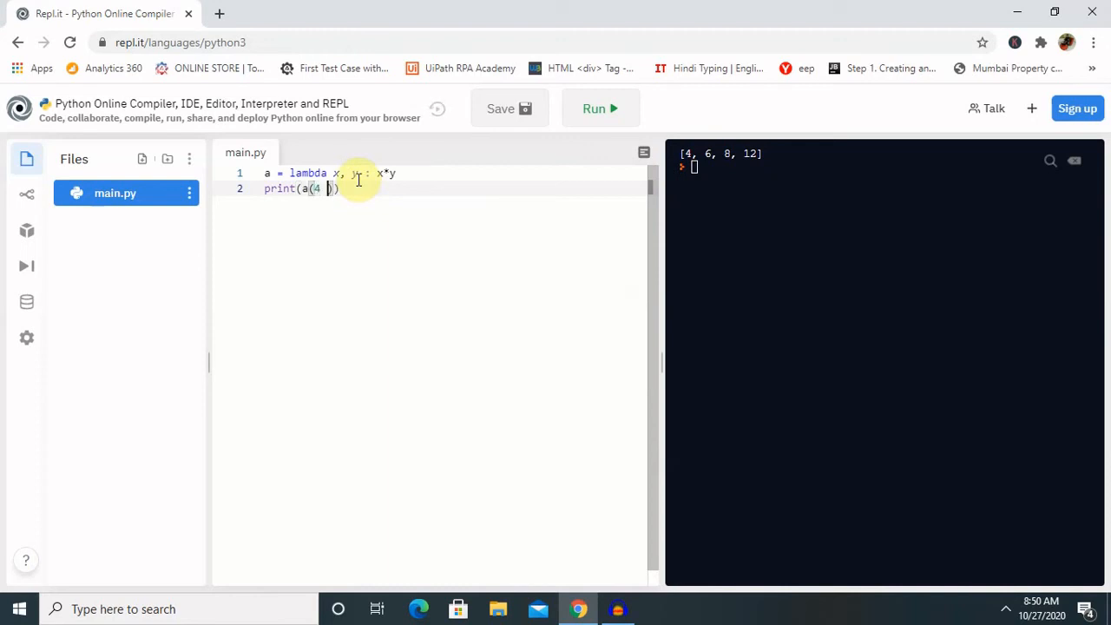
mouse_move(358, 184)
type(" 9")
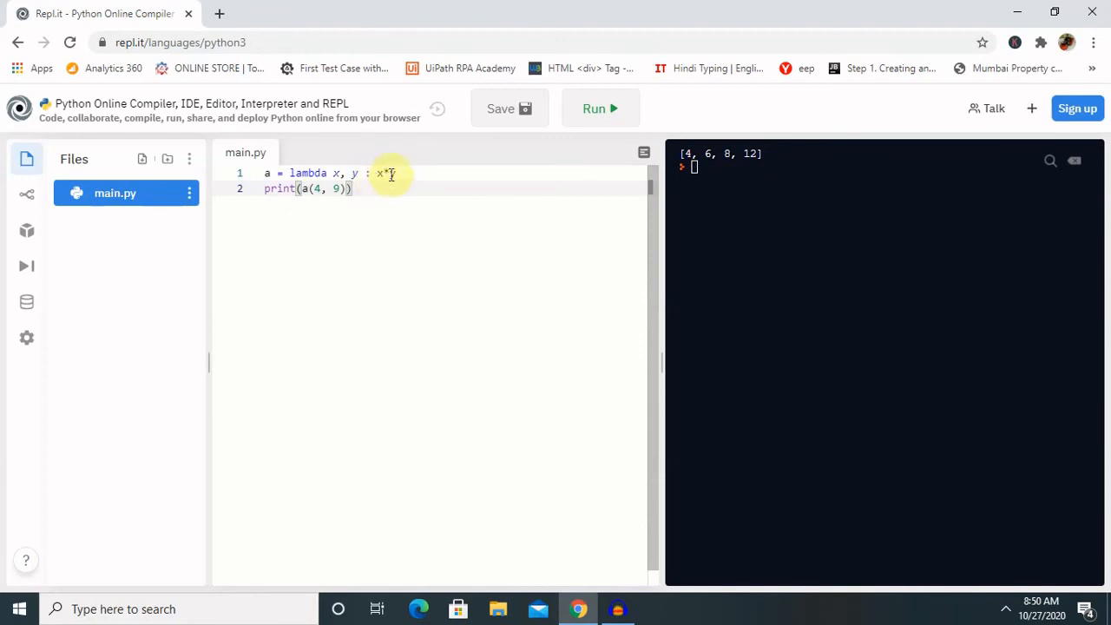
mouse_move(396, 179)
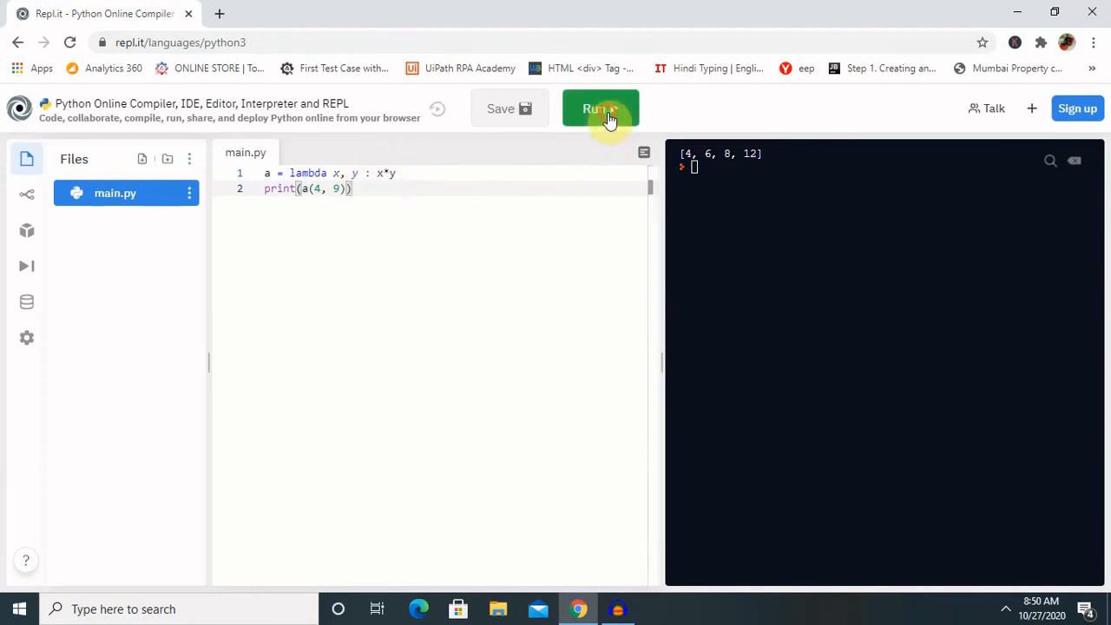
- Run main.py so the console shows 36
left_click(601, 108)
type(",")
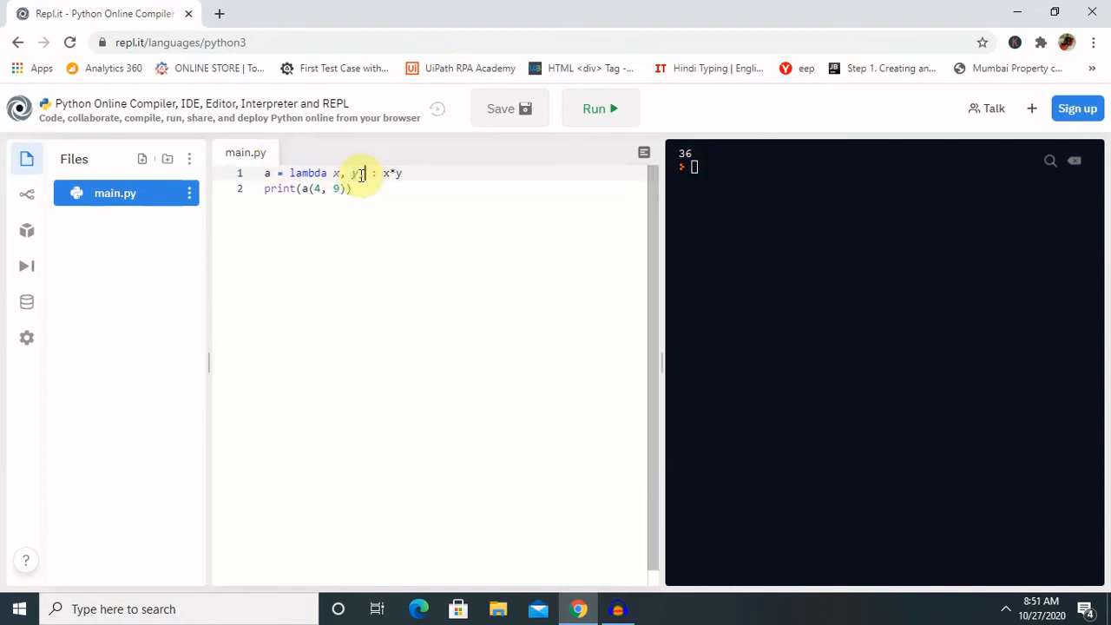
- Add a third argument z and change the lambda body to x*y+z
type("z")
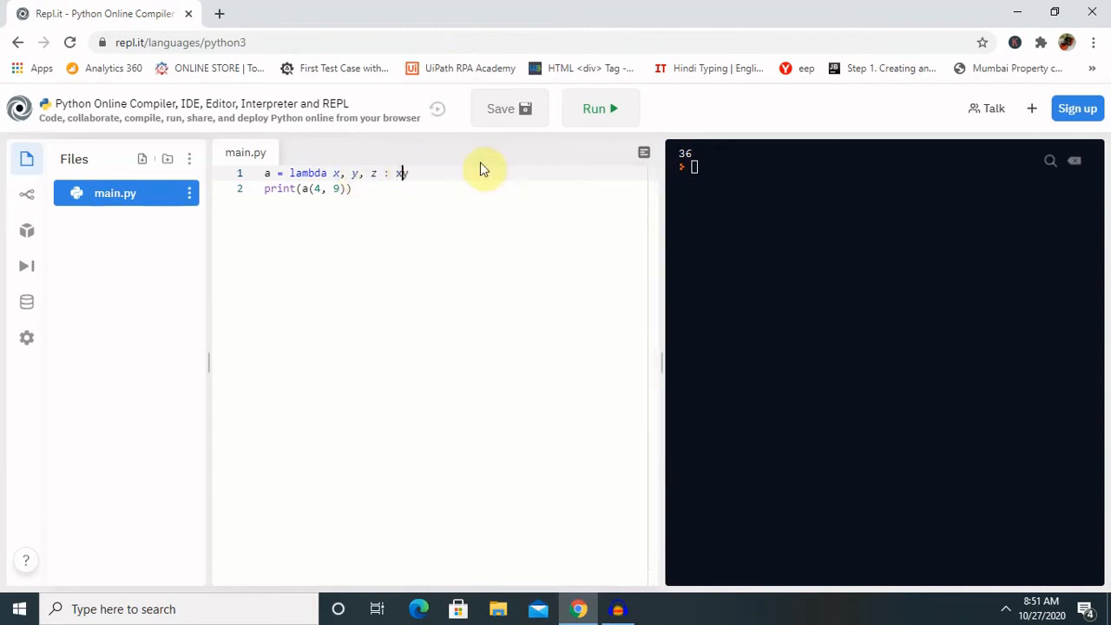
type("+")
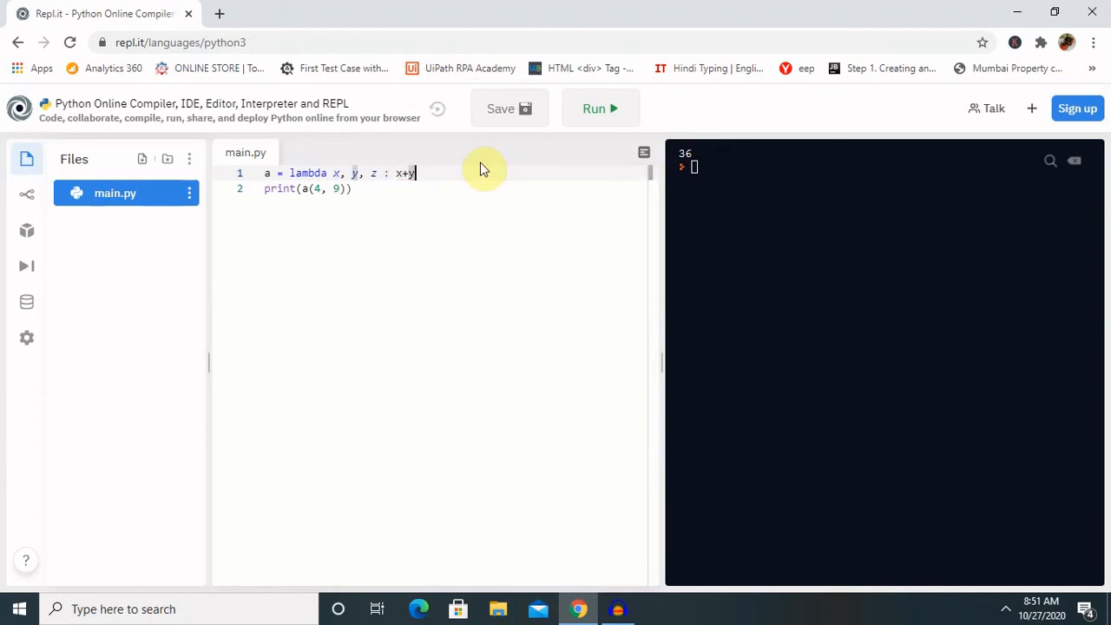
type("+")
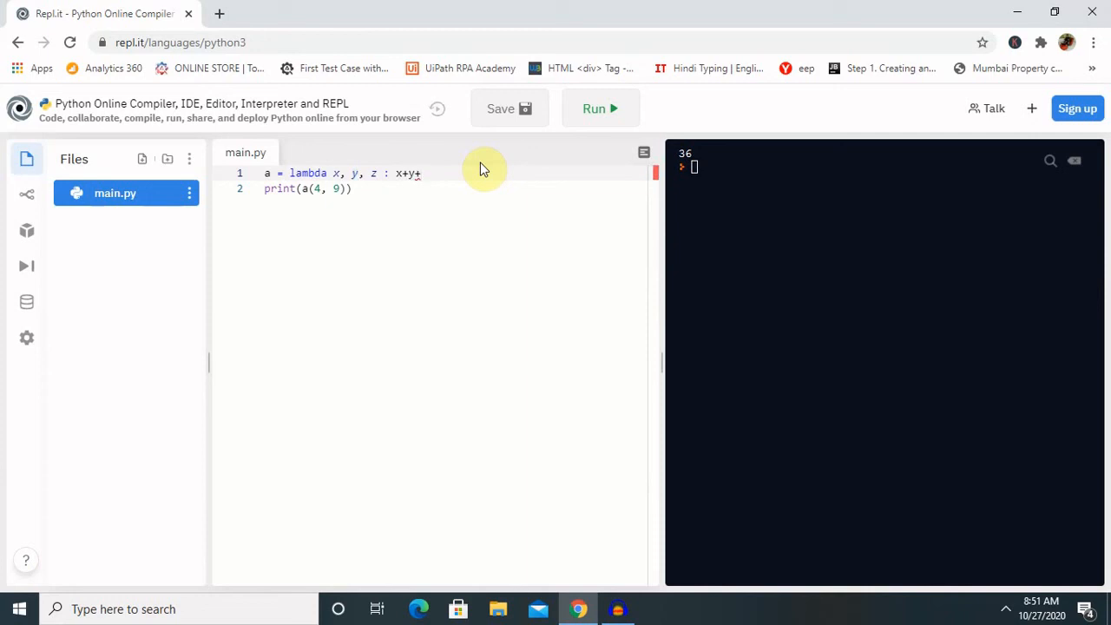
type("z")
type(", 7")
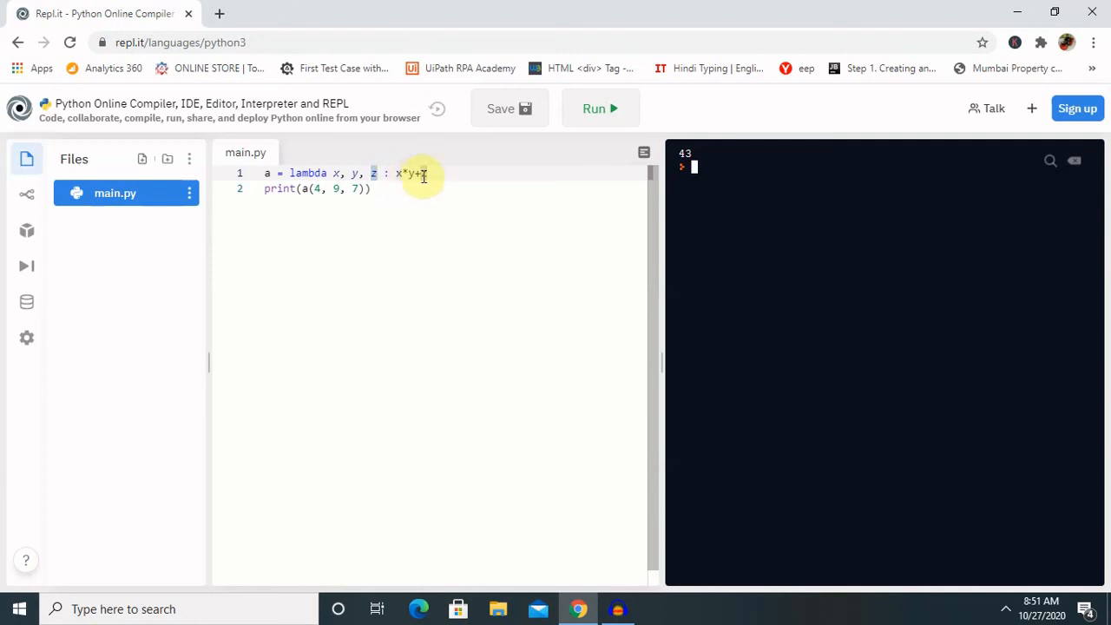
mouse_move(452, 205)
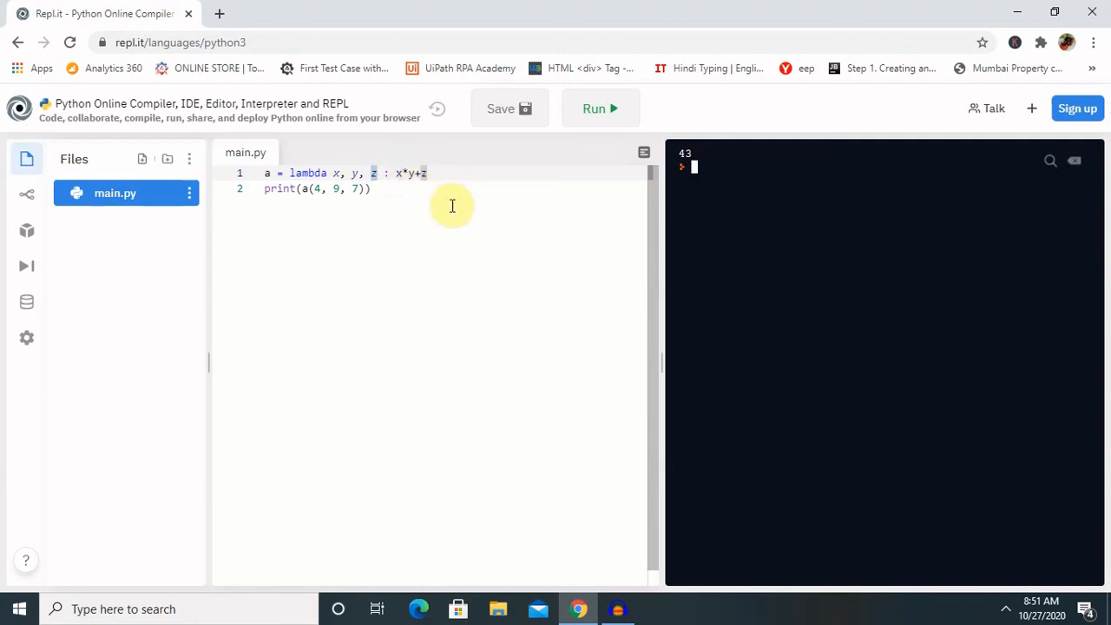